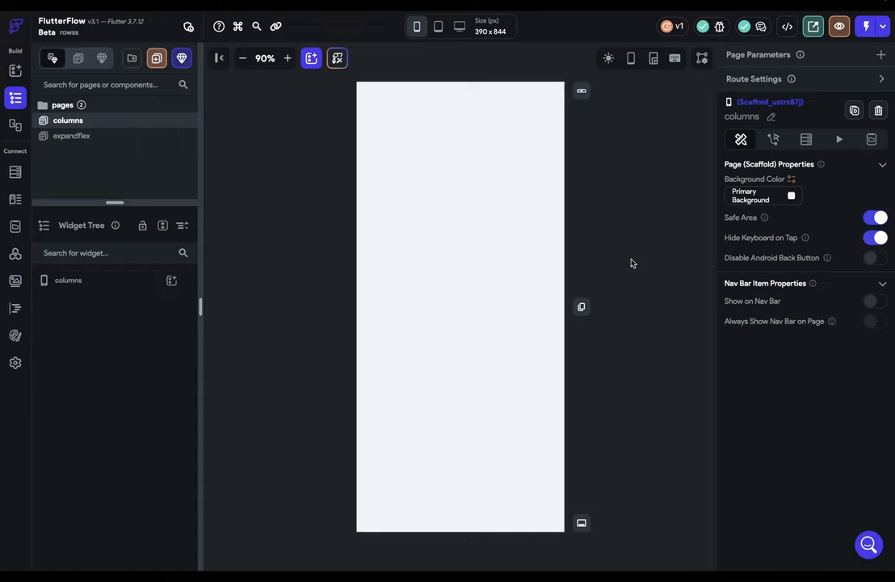
# - Place an empty Column on the 'columns' page, filling the screen
pyautogui.click(167, 280)
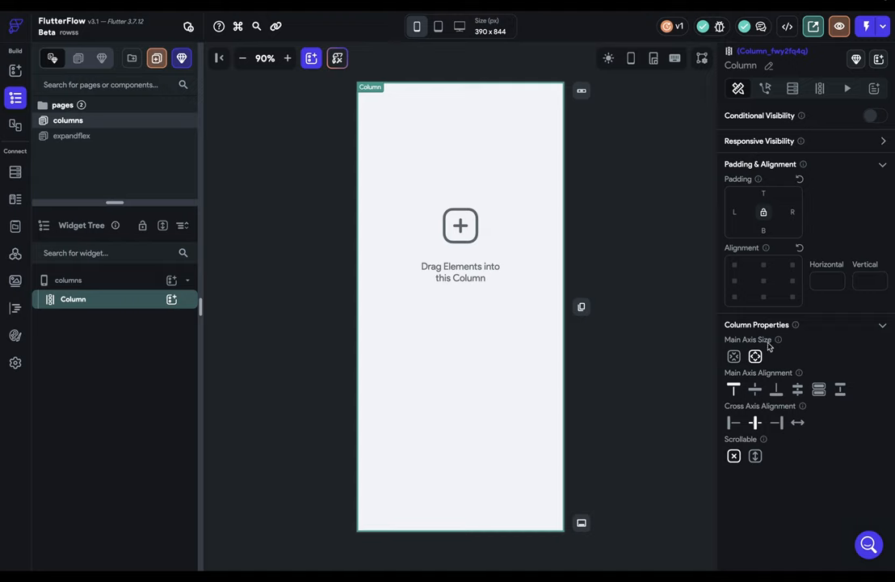
pyautogui.moveTo(727, 412)
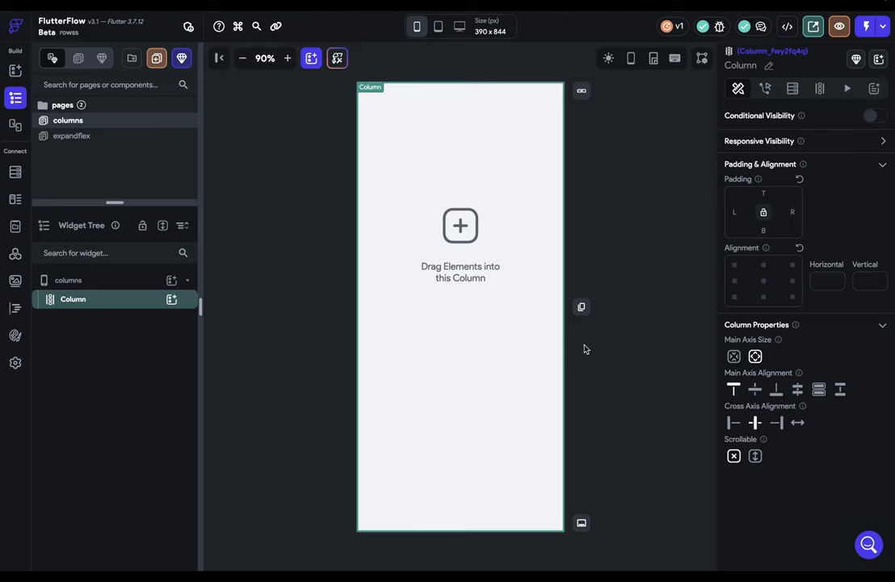
pyautogui.moveTo(636, 374)
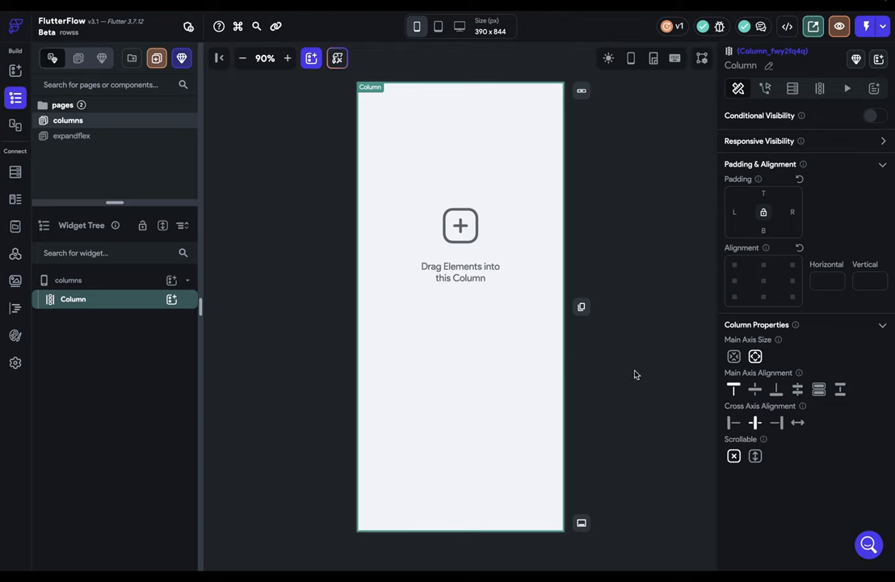
pyautogui.moveTo(465, 473)
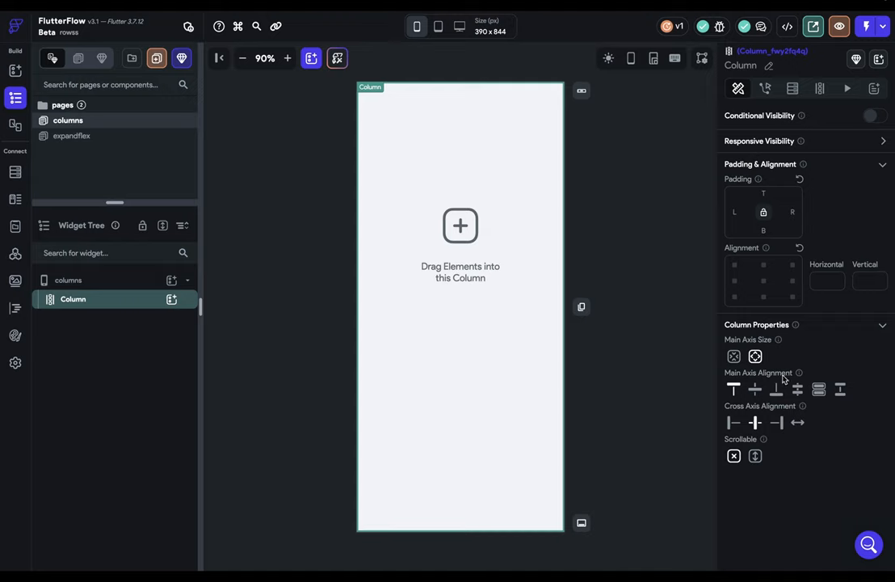
pyautogui.moveTo(760, 409)
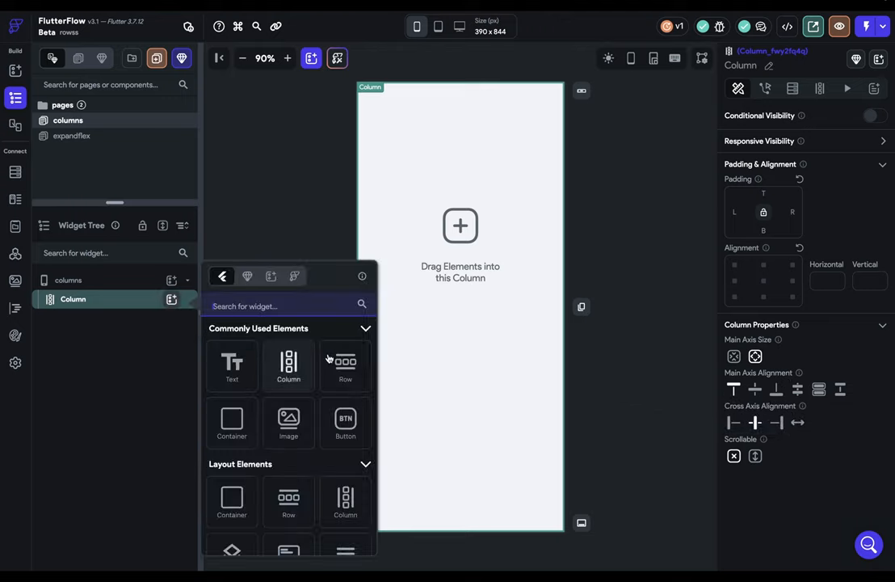
pyautogui.click(340, 364)
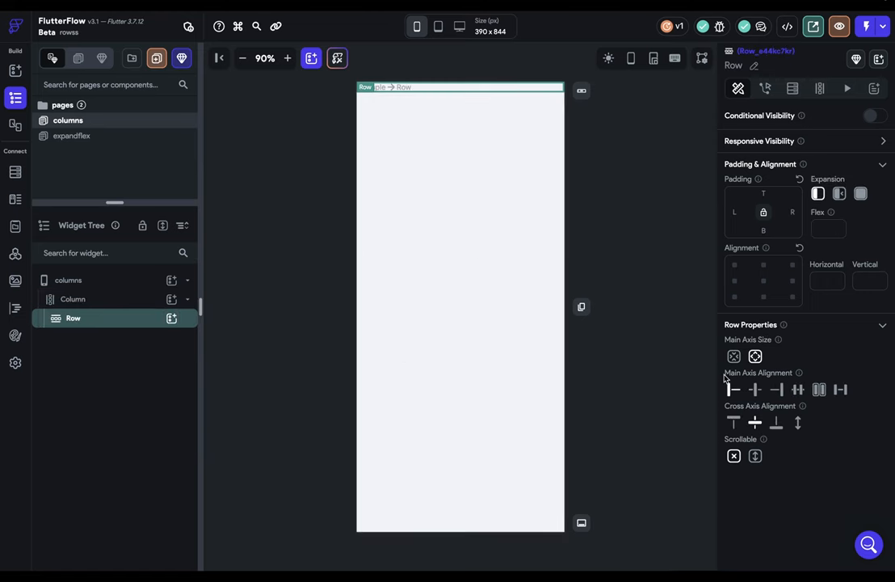
pyautogui.click(813, 389)
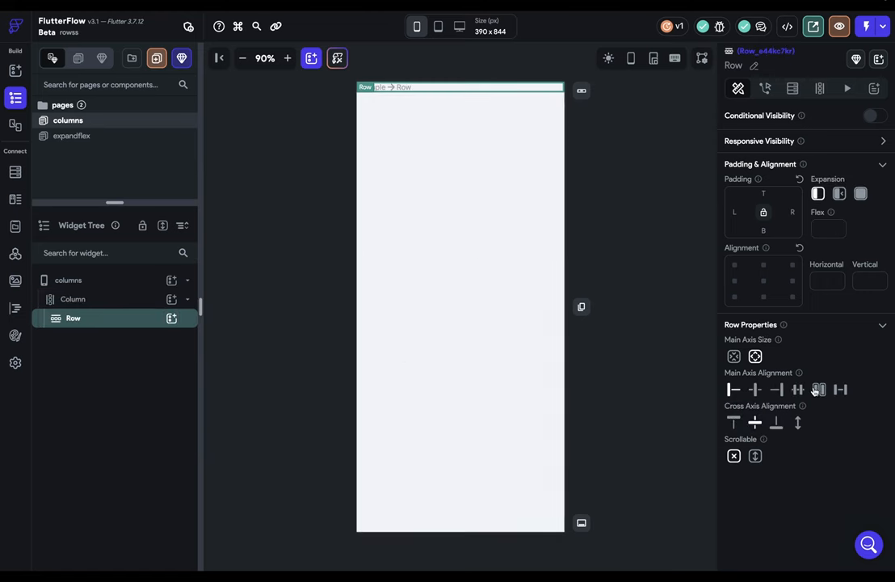
pyautogui.moveTo(751, 389)
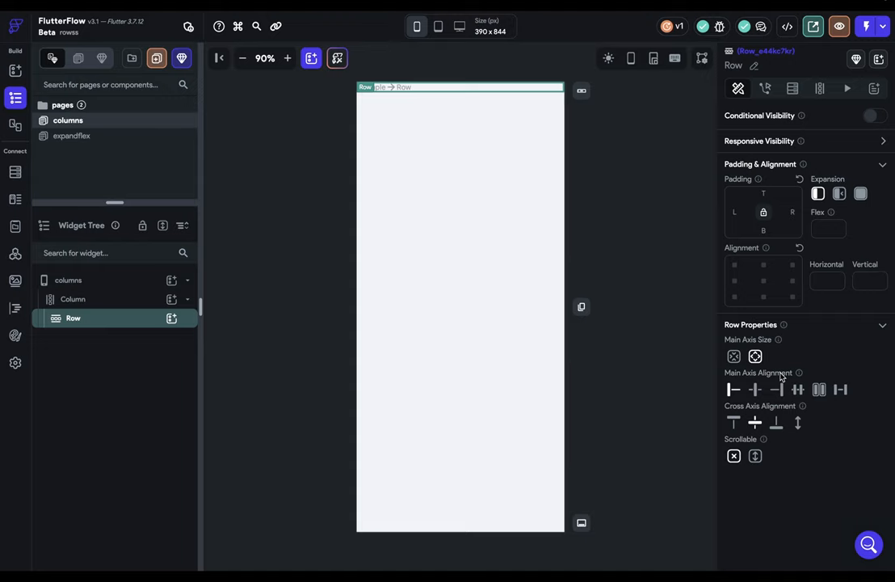
pyautogui.moveTo(95, 328)
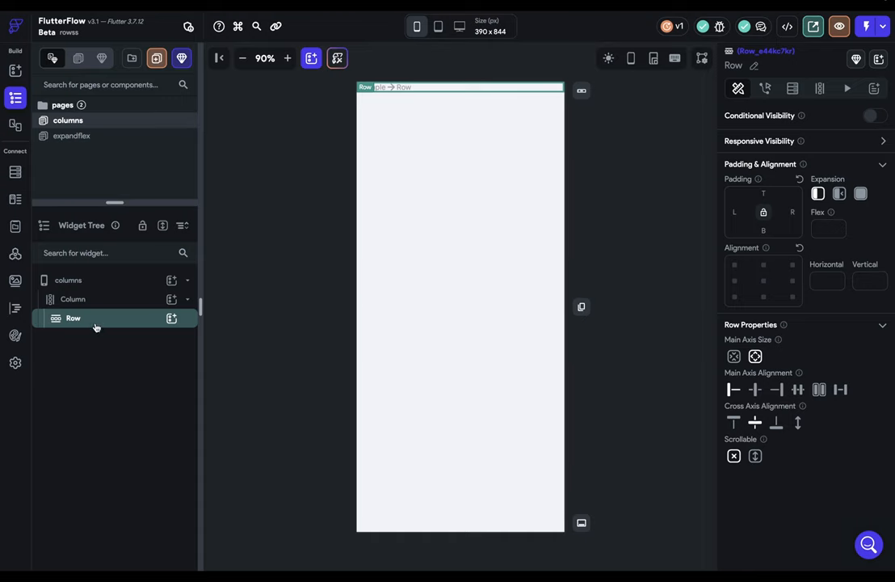
pyautogui.click(72, 299)
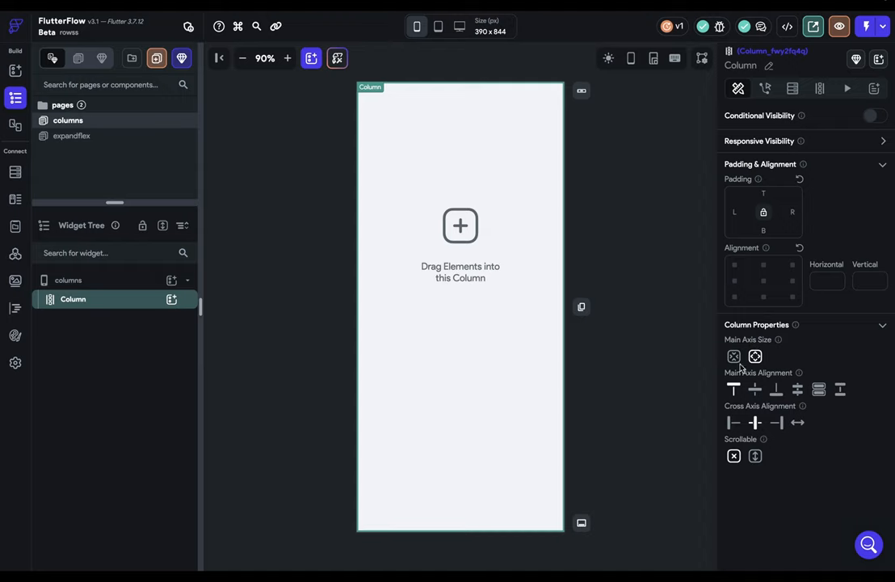
pyautogui.moveTo(751, 356)
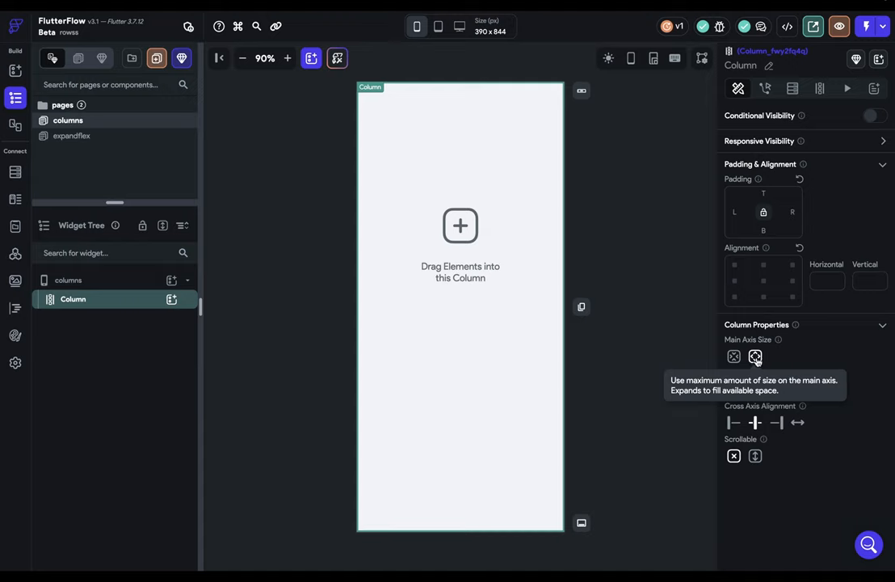
# - Add a 100×100 Container to the Column and fill it with the Primary colour
pyautogui.click(730, 357)
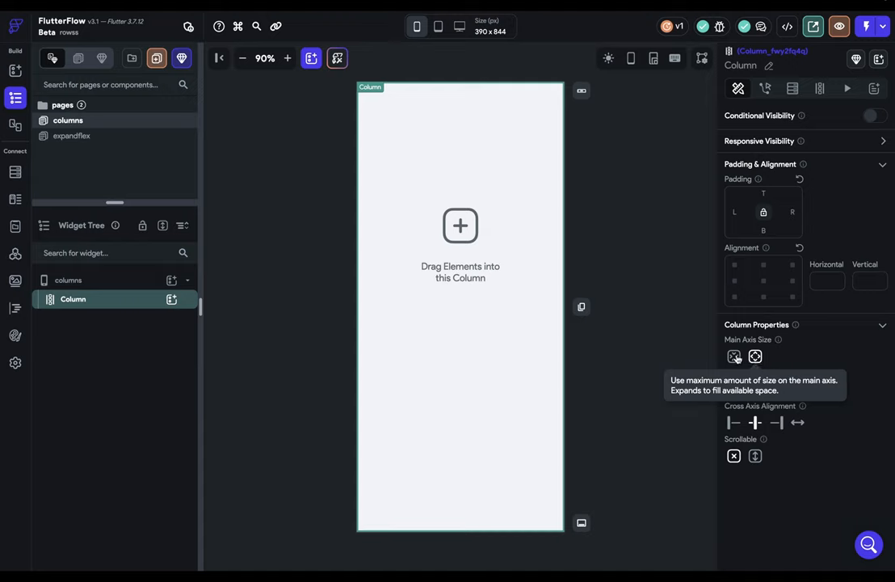
pyautogui.moveTo(731, 356)
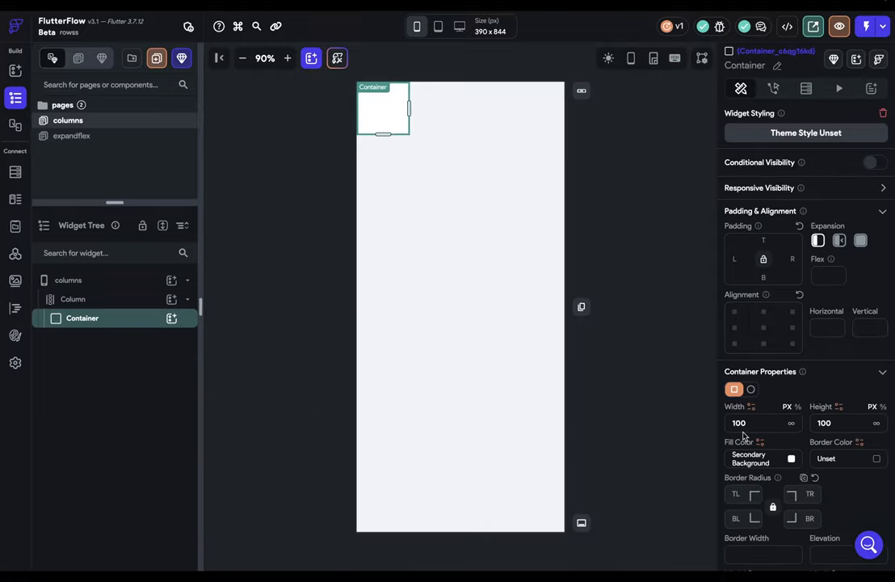
pyautogui.click(791, 458)
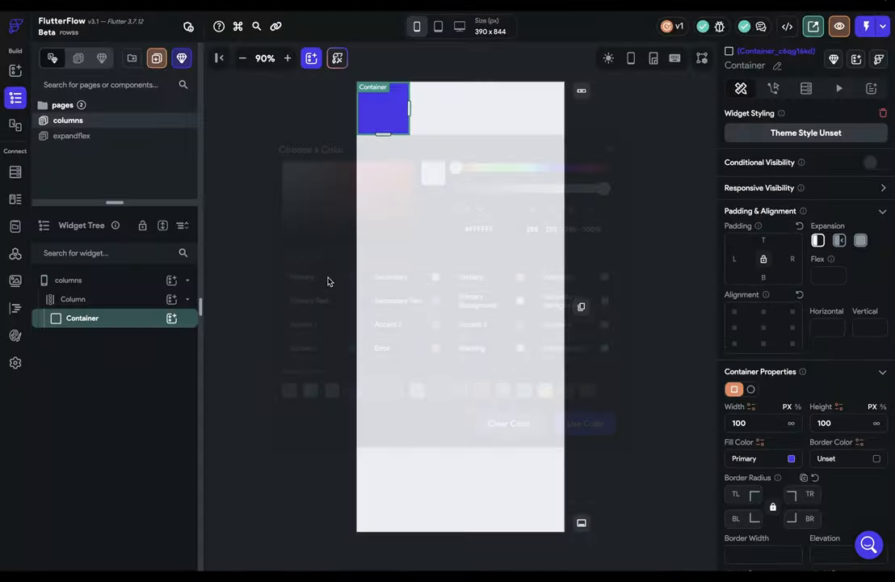
pyautogui.click(62, 299)
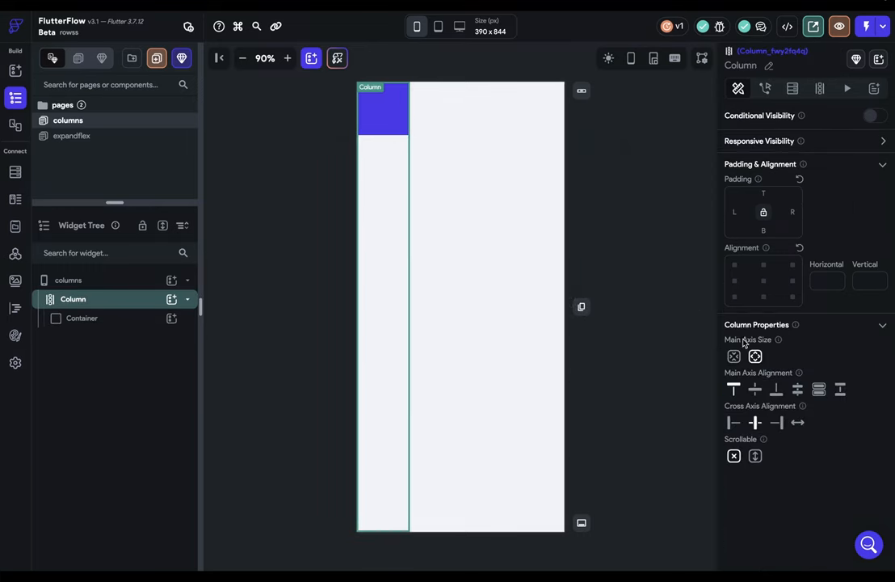
pyautogui.moveTo(750, 357)
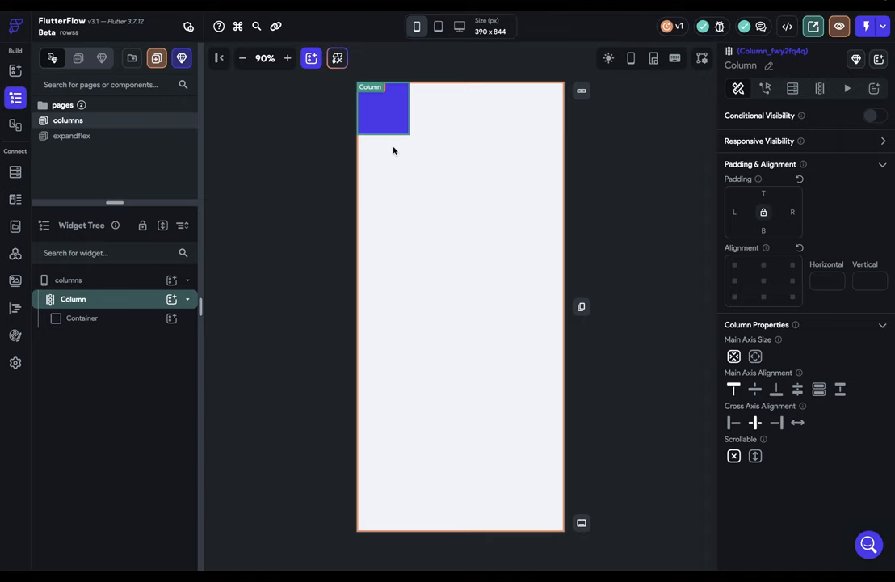
pyautogui.moveTo(694, 356)
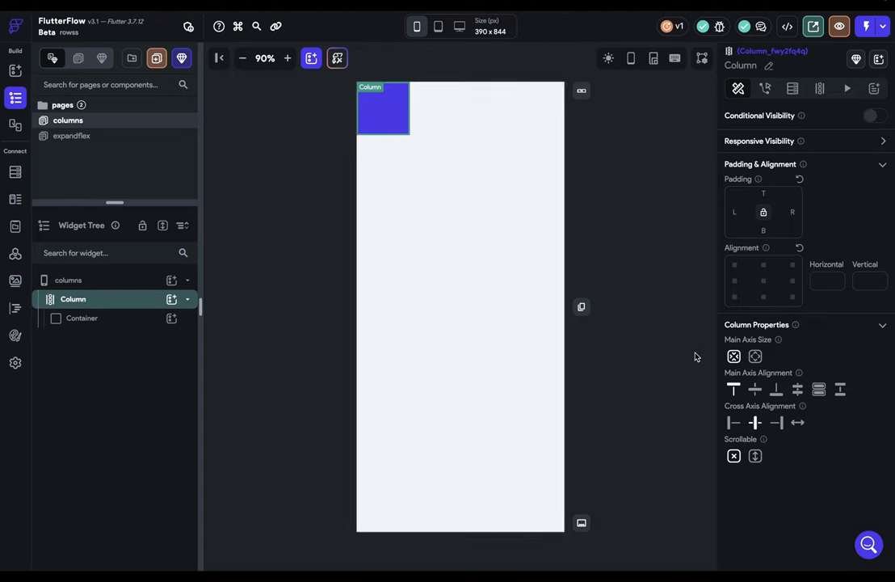
pyautogui.moveTo(583, 147)
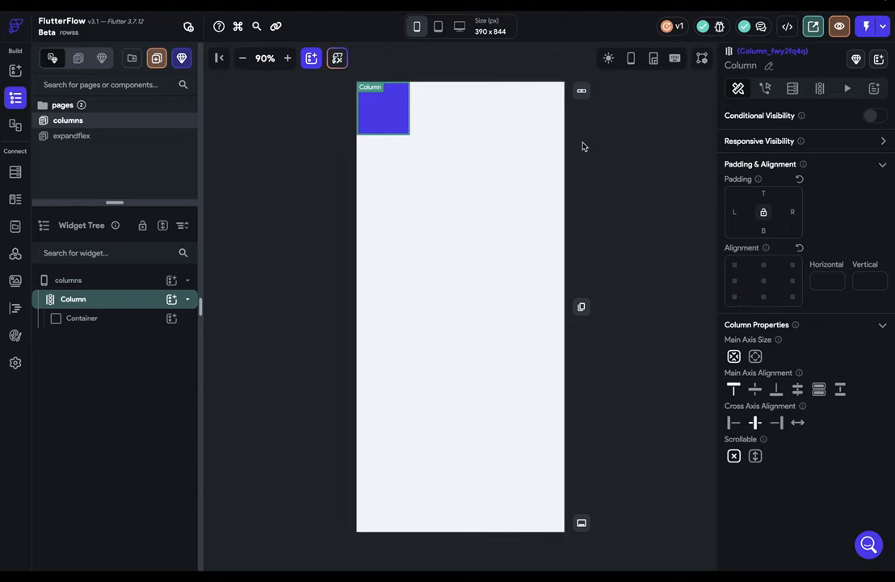
pyautogui.moveTo(338, 151)
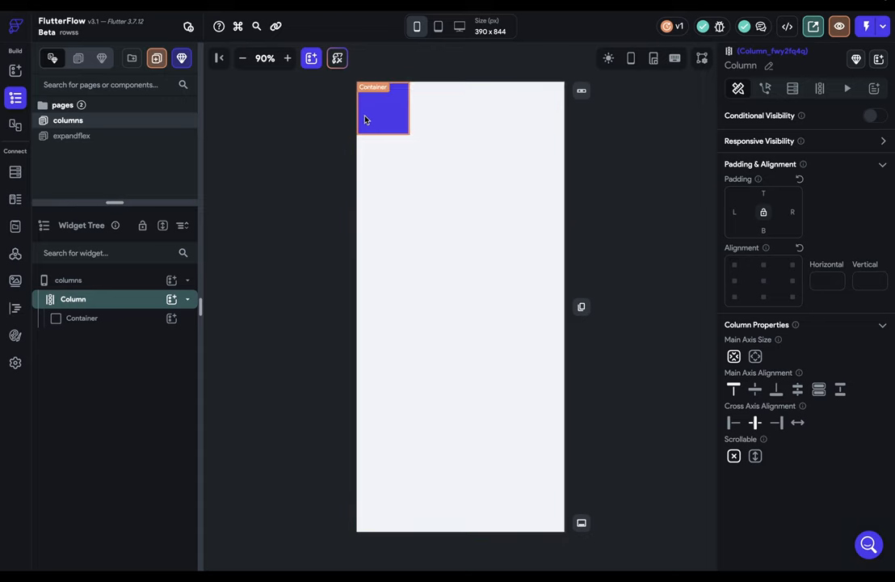
# - Compare layouts with undo and redo, leaving an empty full-height Column
pyautogui.click(66, 317)
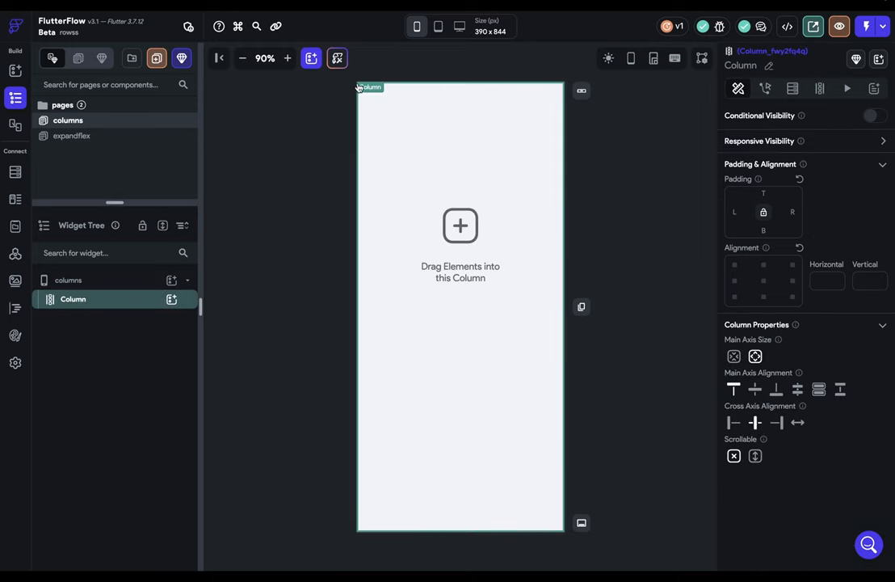
pyautogui.moveTo(269, 263)
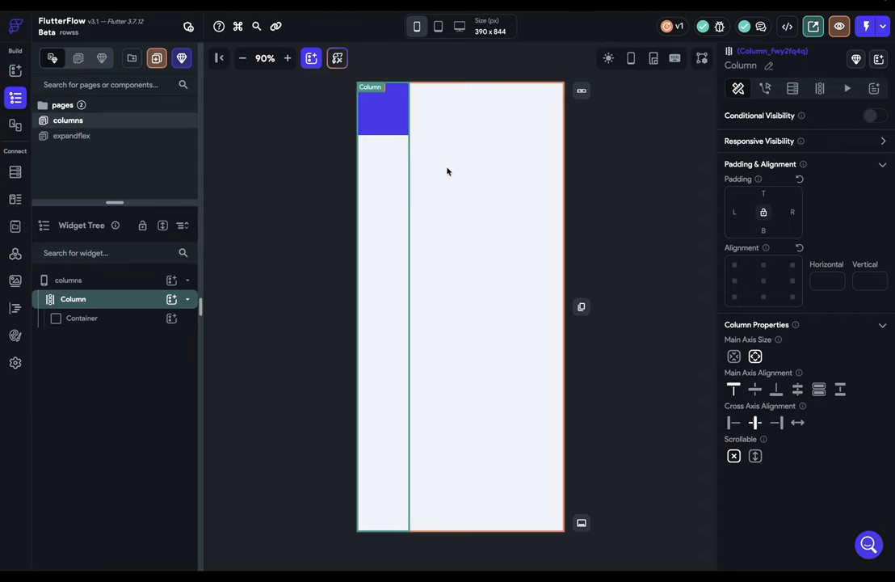
pyautogui.click(80, 318)
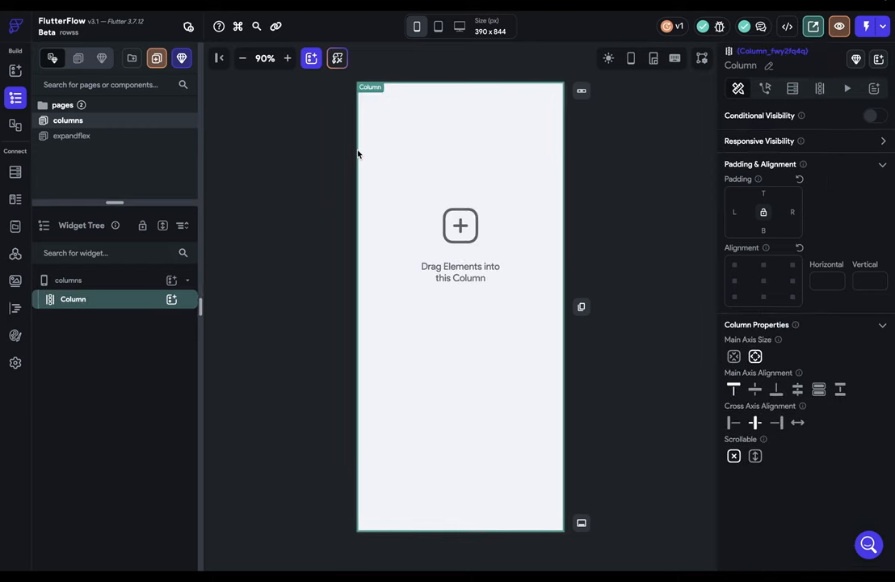
pyautogui.moveTo(430, 111)
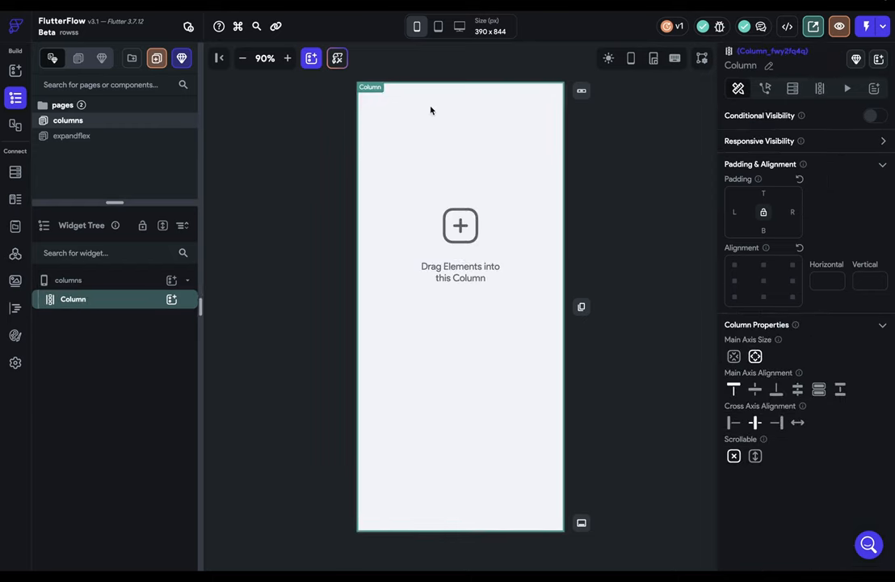
pyautogui.moveTo(453, 190)
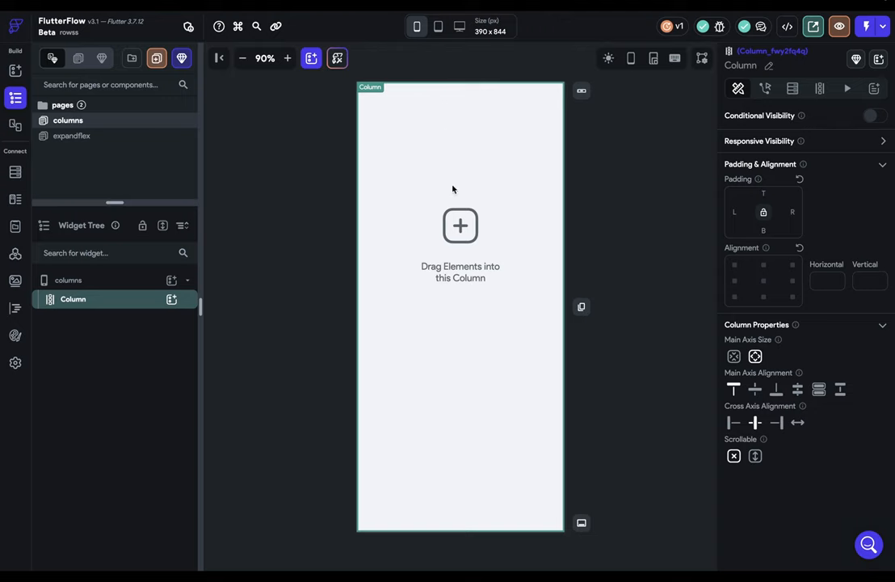
pyautogui.moveTo(422, 240)
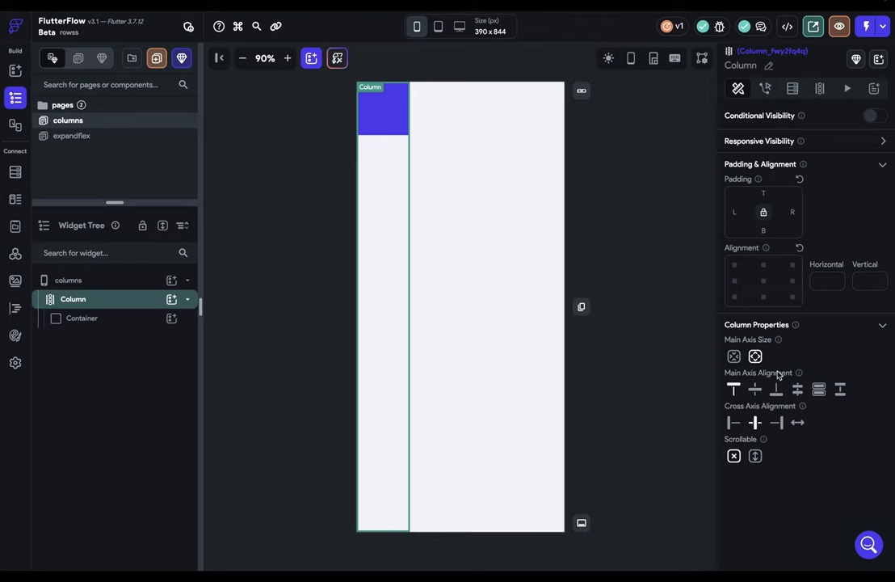
pyautogui.moveTo(730, 389)
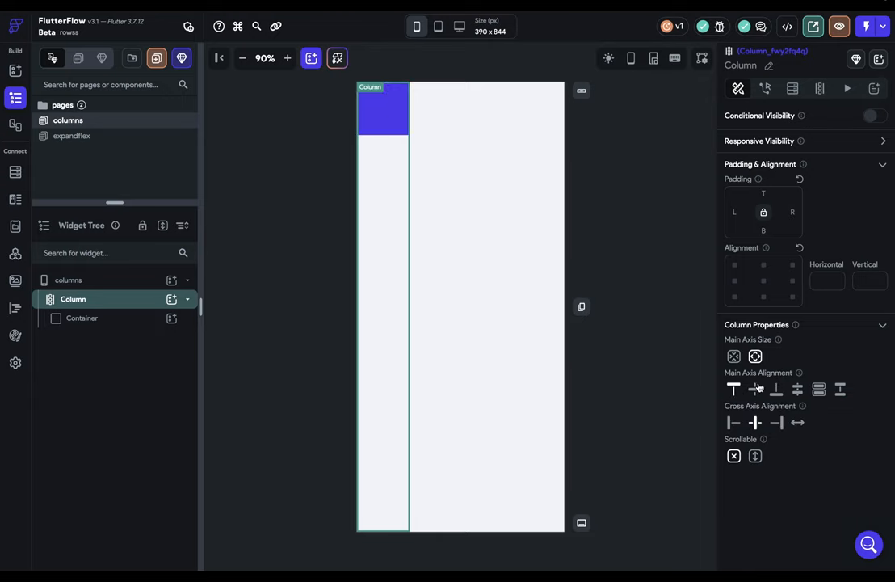
# - Push the blue square to the Column's bottom end and duplicate it
pyautogui.click(773, 389)
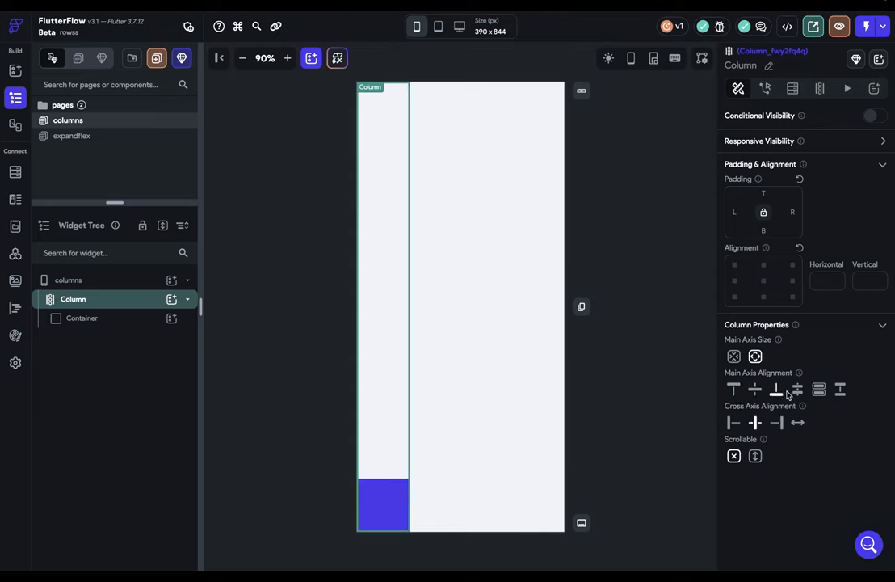
pyautogui.click(388, 496)
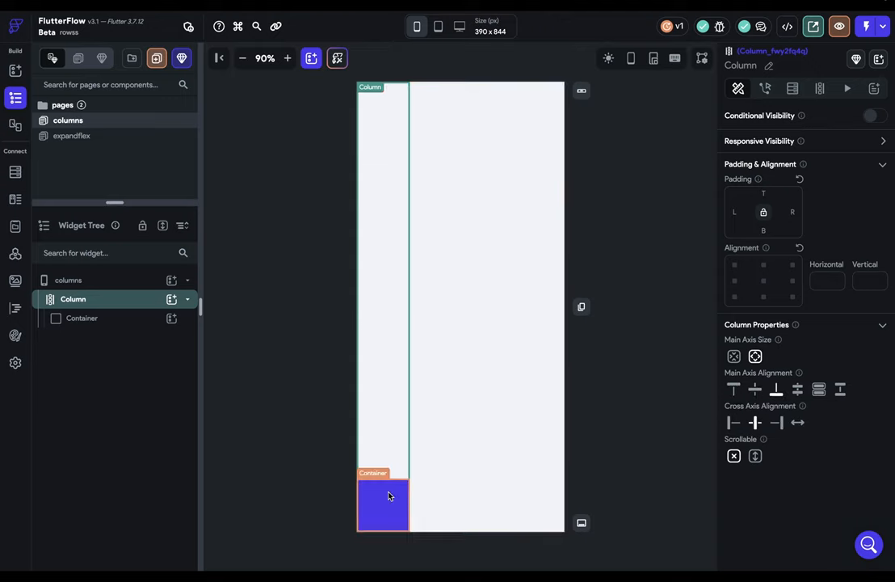
pyautogui.click(80, 318)
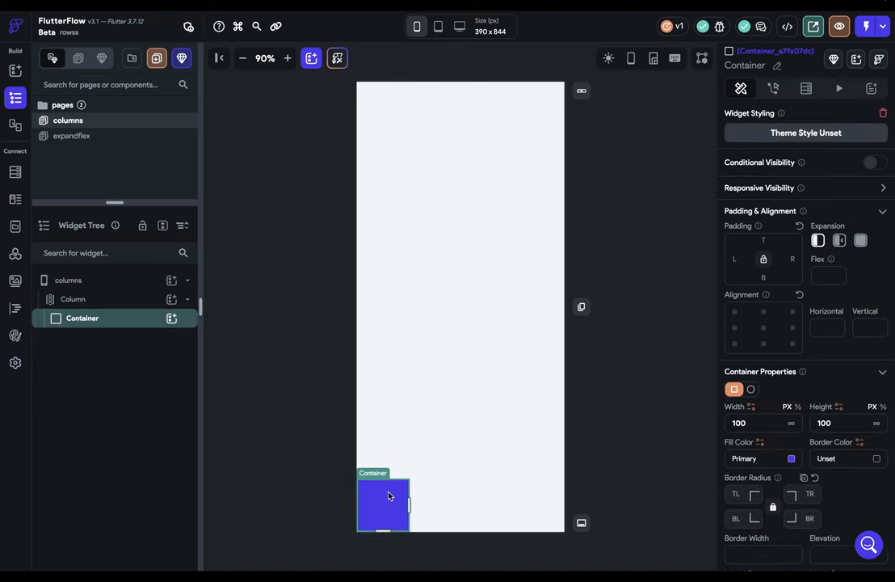
pyautogui.click(72, 299)
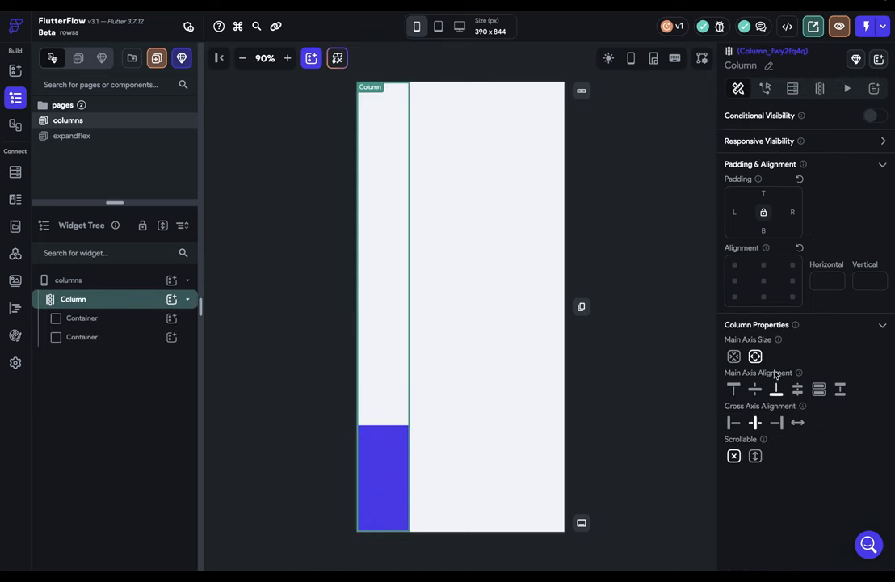
# - Try bottom-end and Space Evenly alignments for the two squares
pyautogui.click(796, 388)
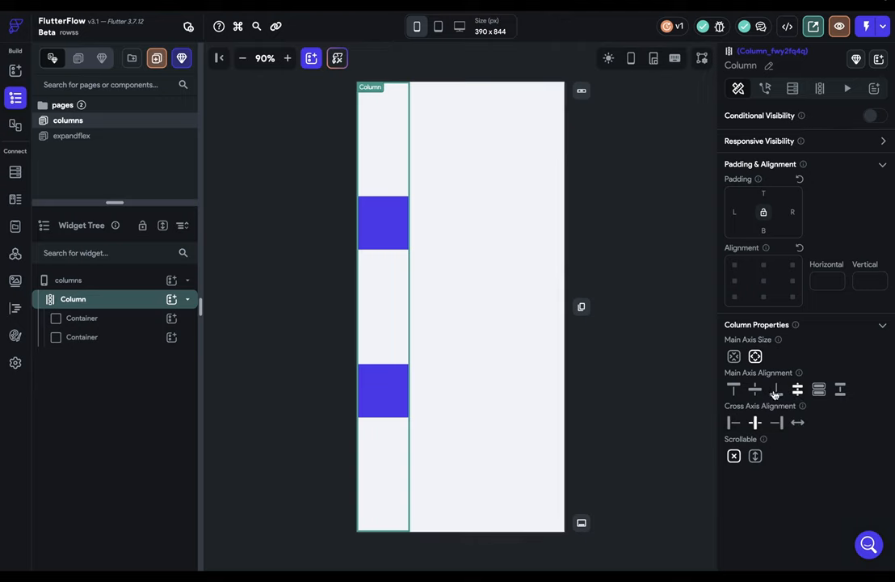
pyautogui.click(774, 389)
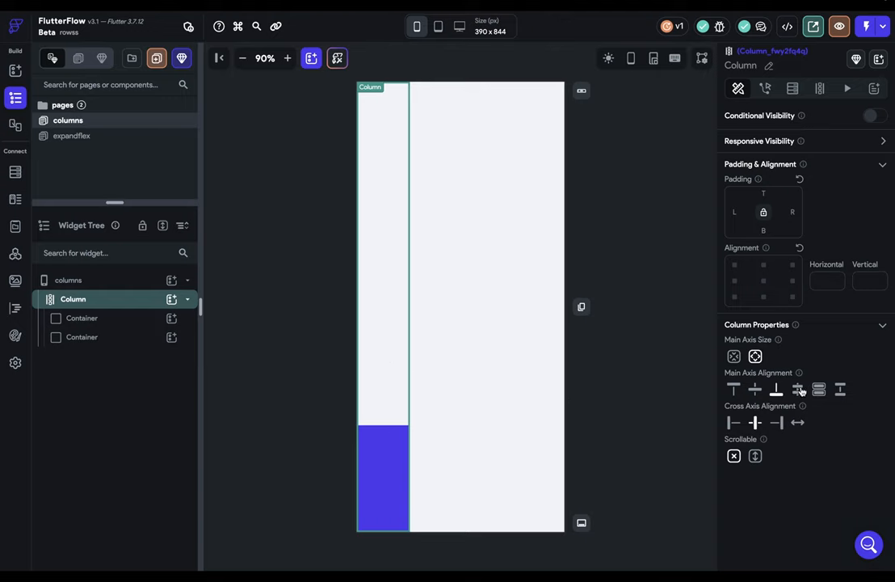
pyautogui.click(796, 388)
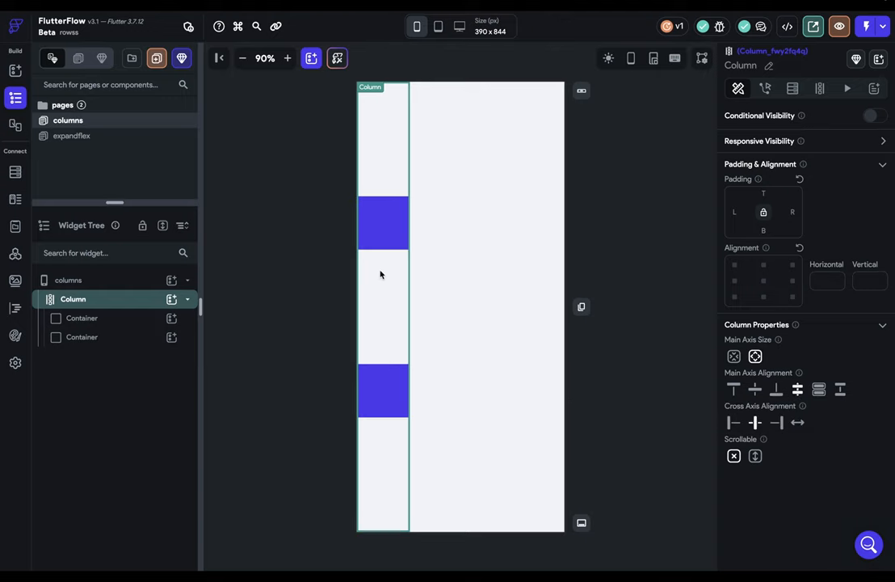
pyautogui.moveTo(389, 135)
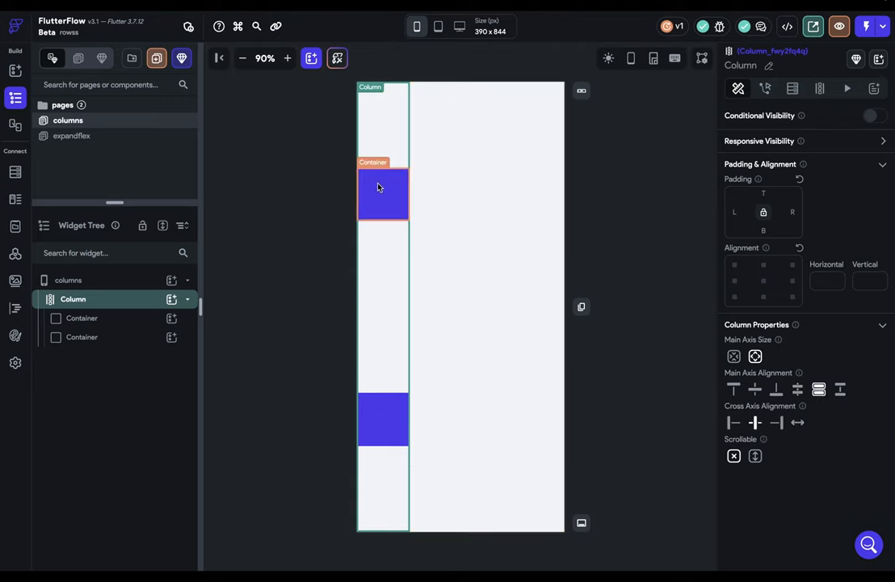
# - Set the Column's Main Axis Alignment to Space Between for the three squares
pyautogui.click(79, 318)
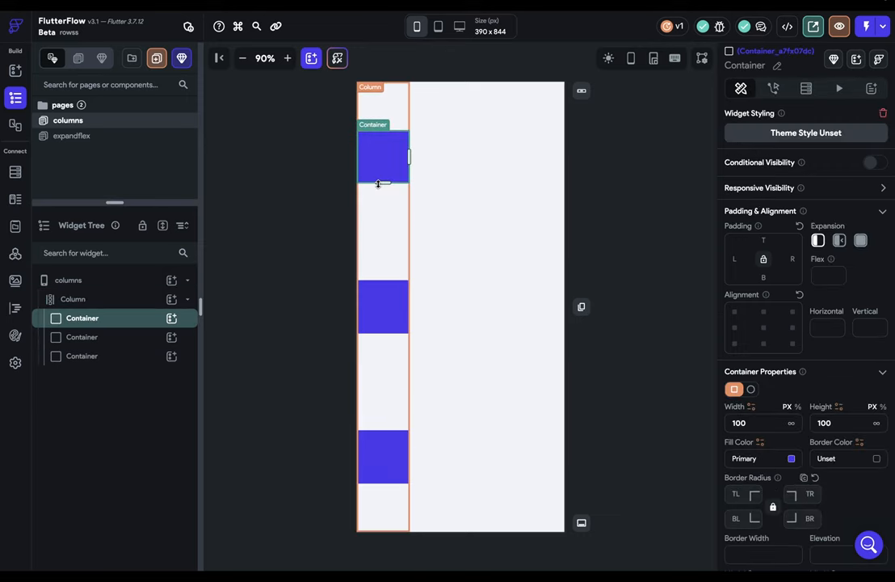
pyautogui.moveTo(395, 207)
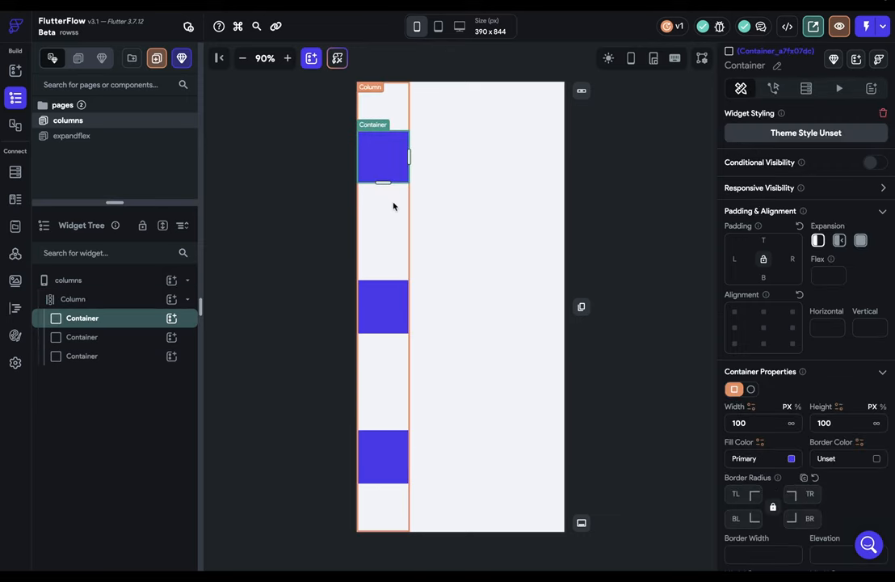
pyautogui.click(73, 299)
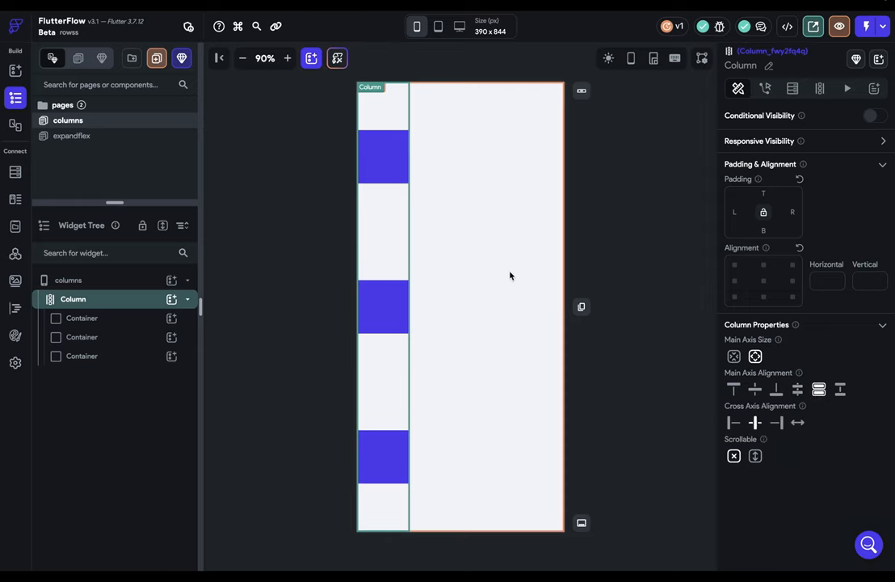
pyautogui.moveTo(480, 276)
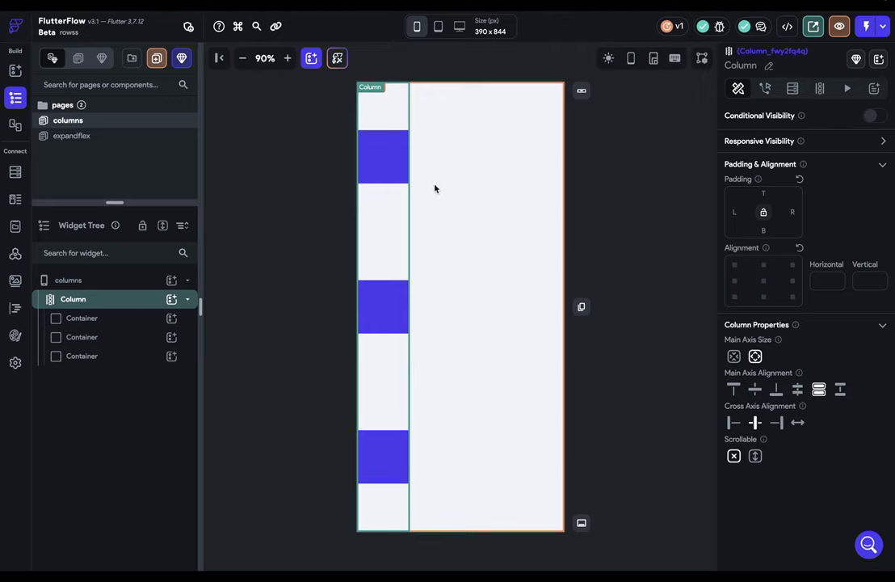
pyautogui.moveTo(562, 480)
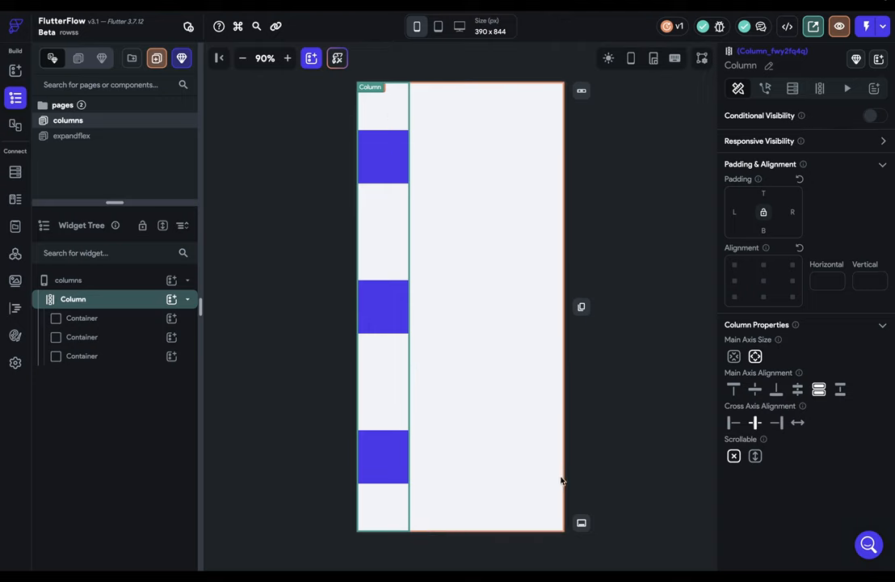
pyautogui.click(839, 390)
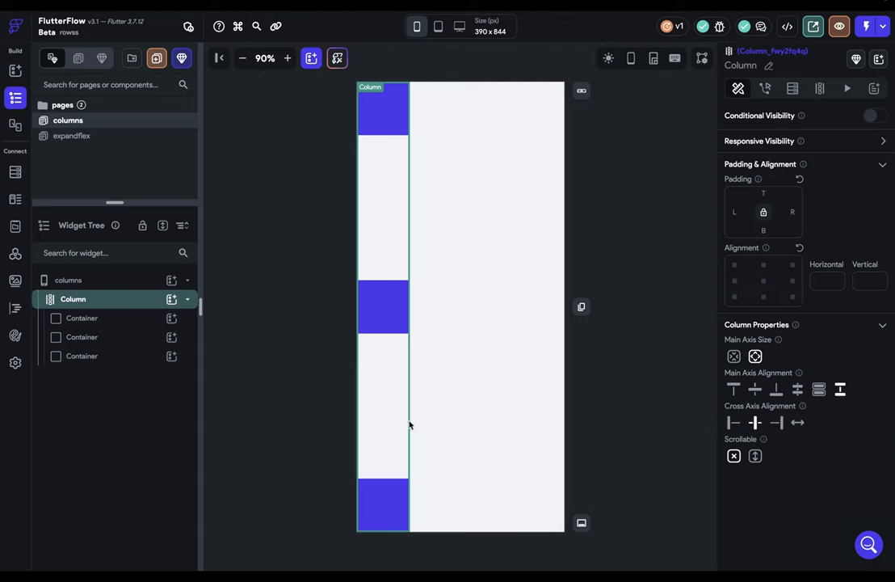
pyautogui.moveTo(383, 454)
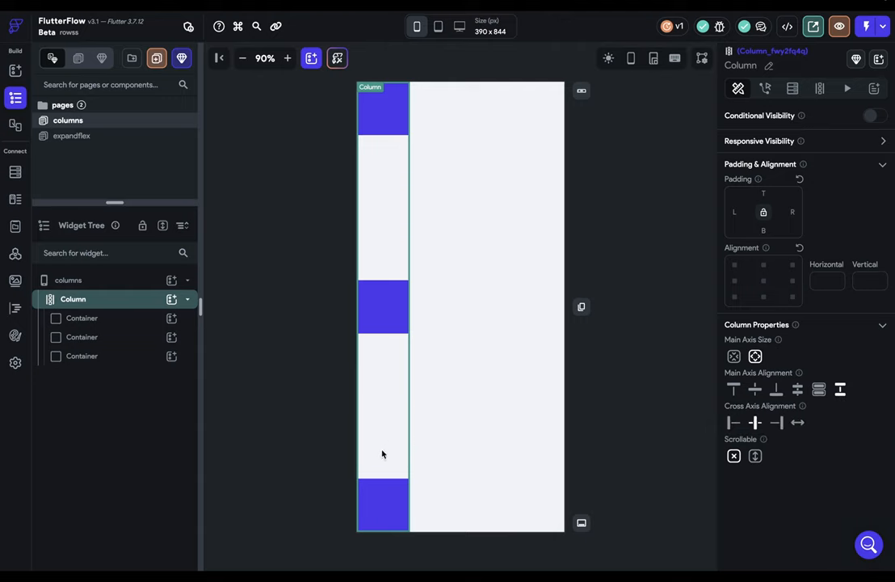
pyautogui.moveTo(371, 200)
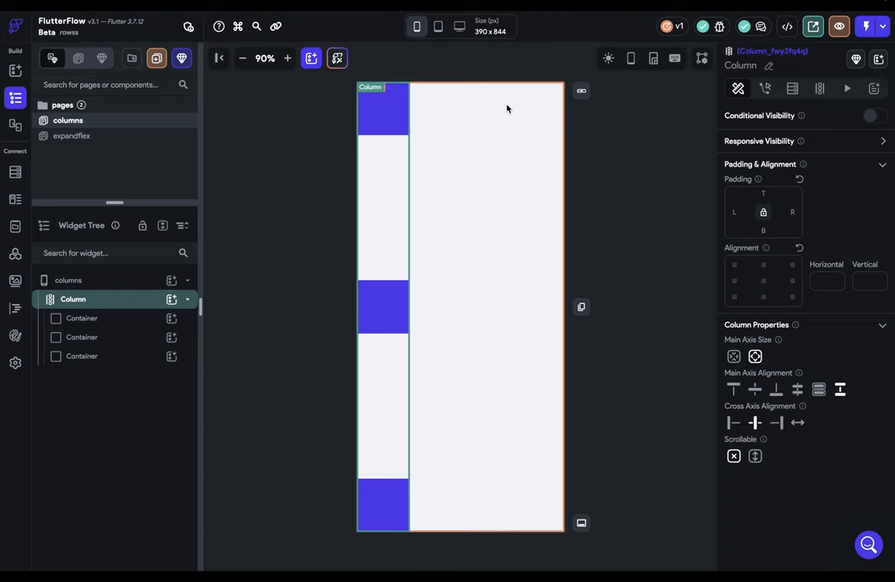
pyautogui.moveTo(426, 124)
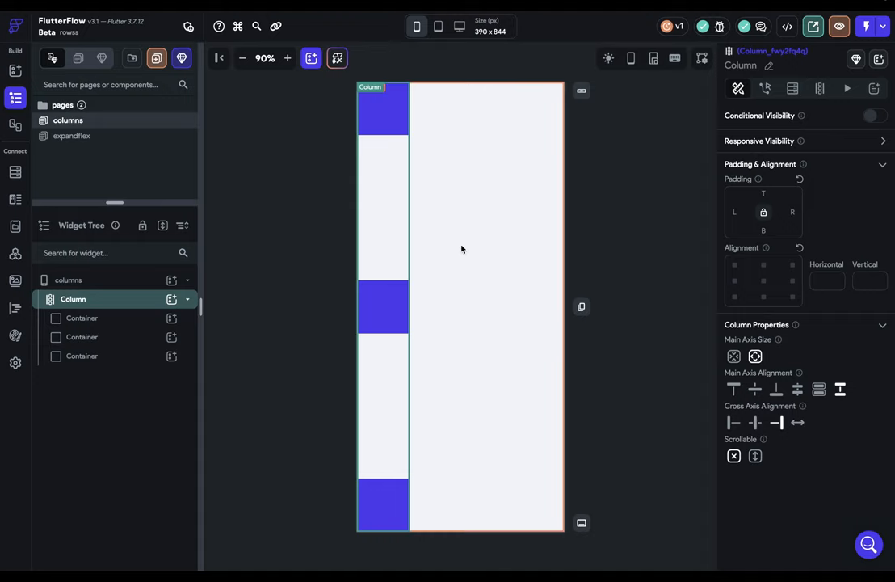
pyautogui.moveTo(374, 251)
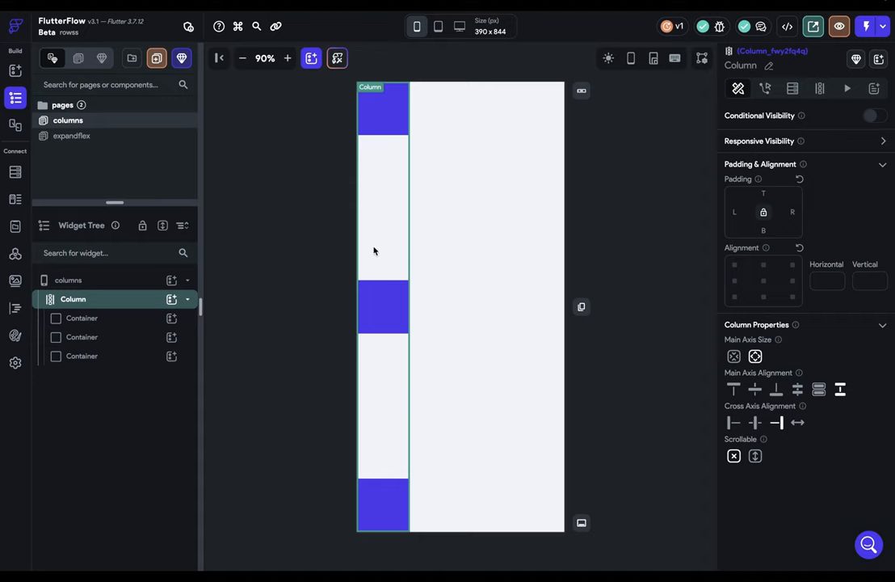
pyautogui.moveTo(374, 239)
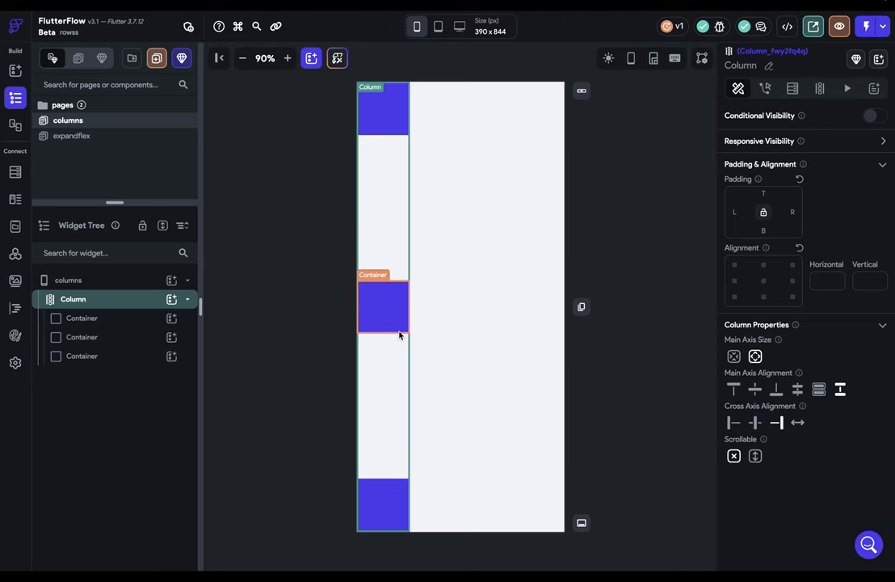
# - Set the middle square's width to inf, then reselect the Column and adjust its alignment
pyautogui.click(79, 337)
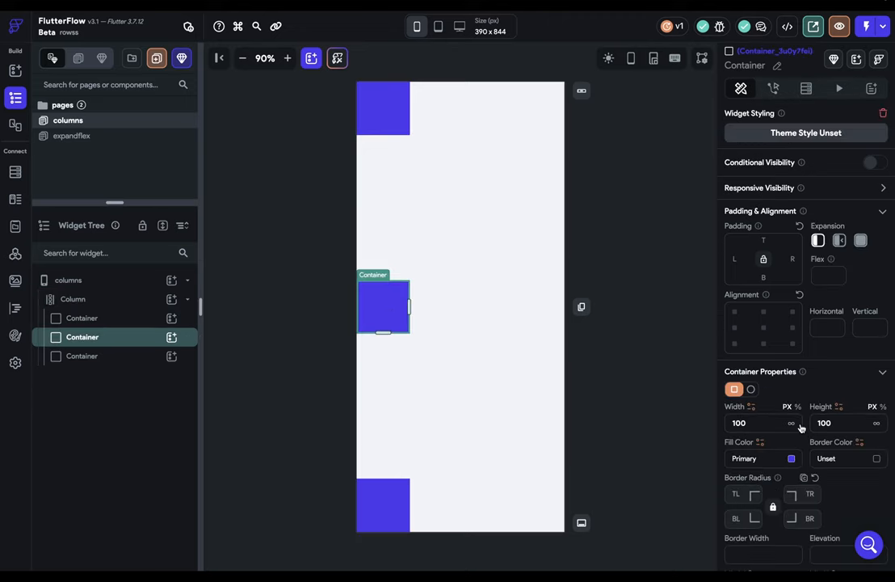
pyautogui.click(789, 424)
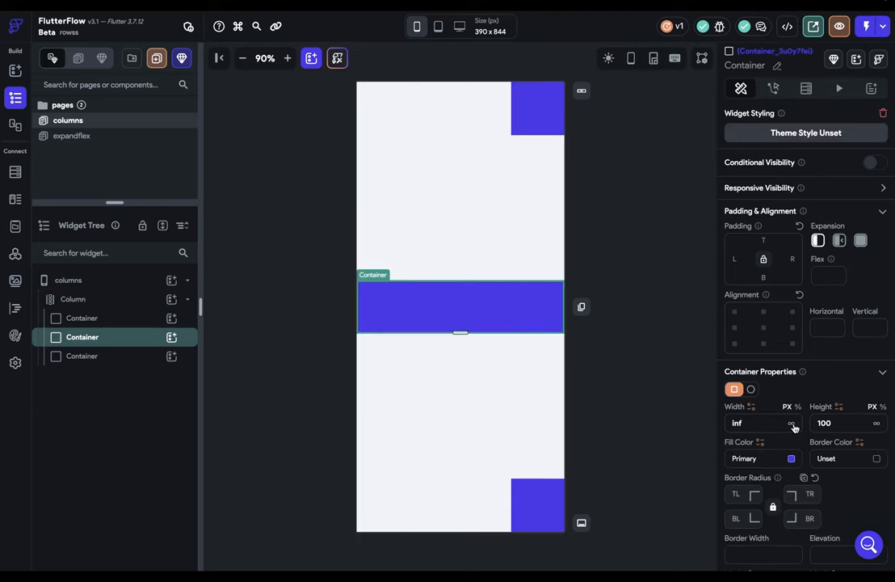
pyautogui.click(73, 299)
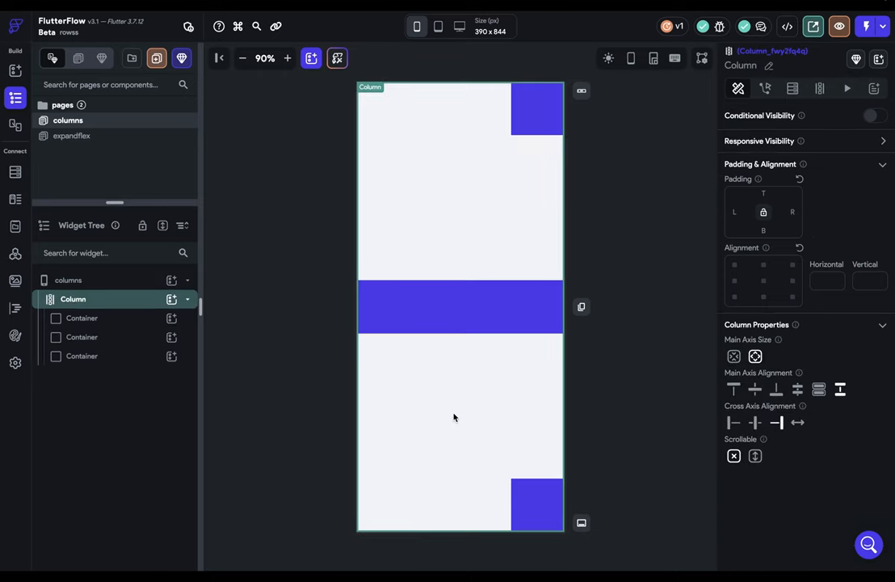
pyautogui.click(730, 422)
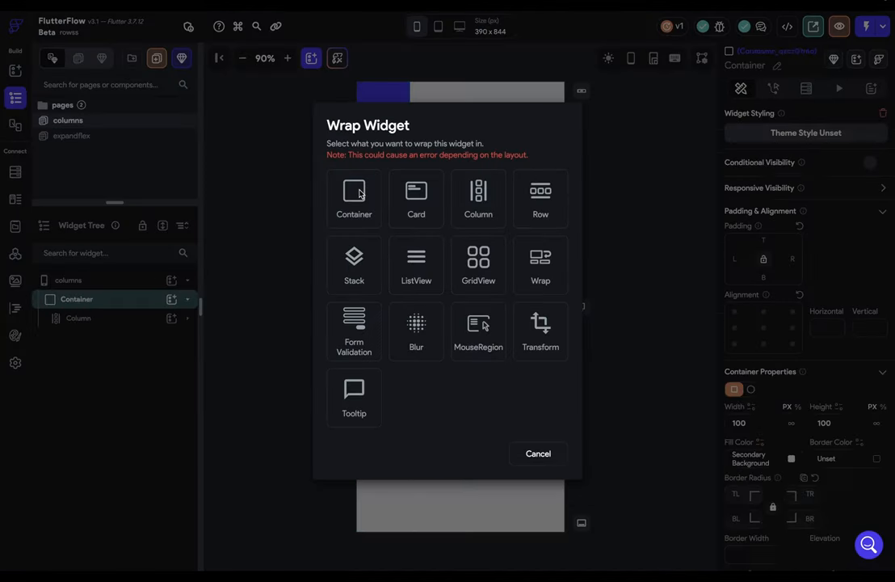
# - Wrap the Column in a Container with width inf, then reselect the Column
pyautogui.click(538, 454)
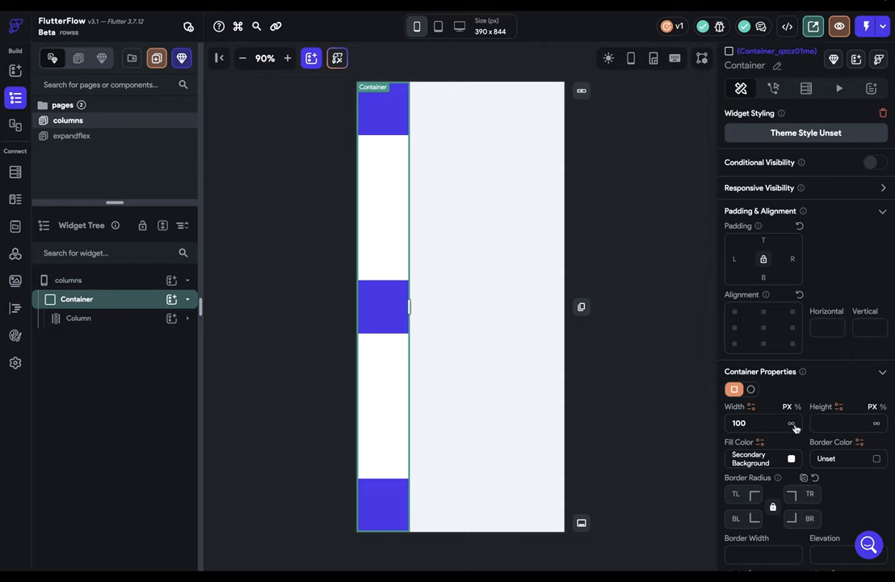
pyautogui.click(790, 423)
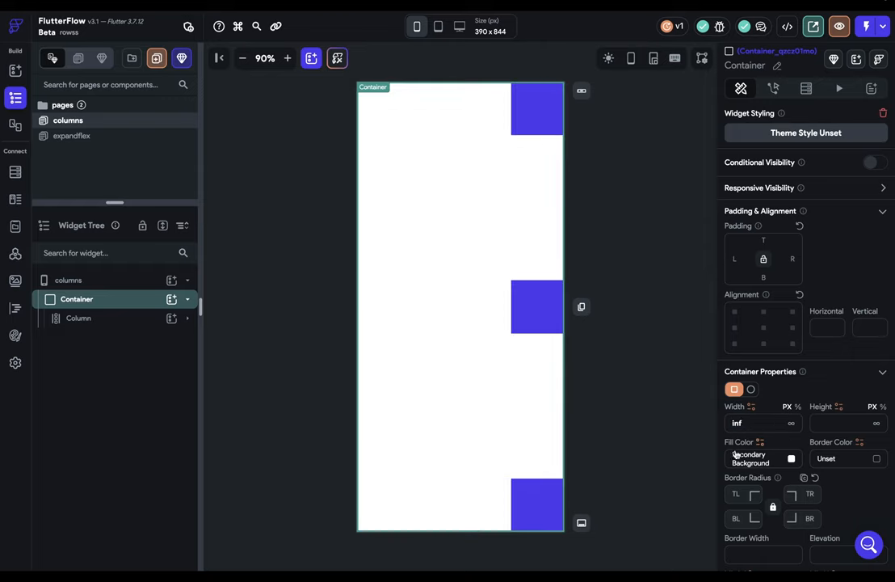
pyautogui.click(79, 318)
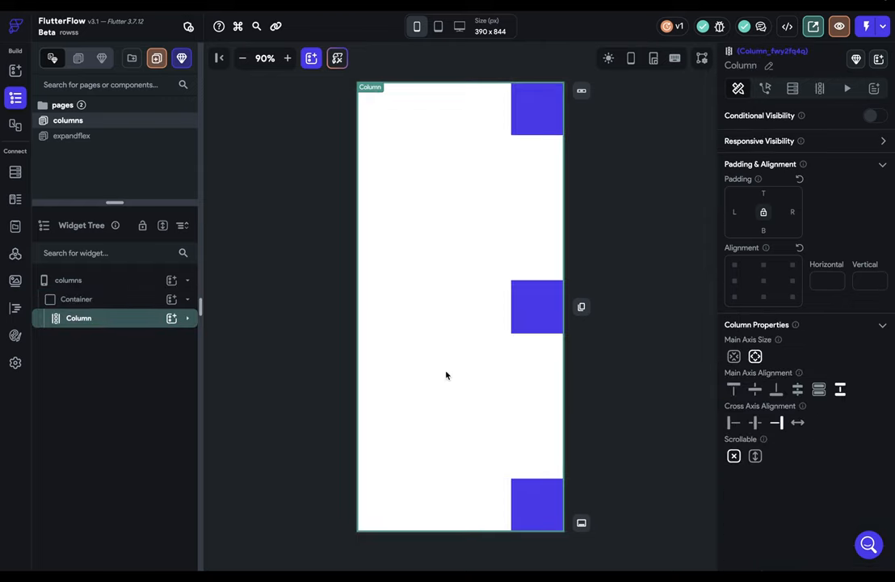
pyautogui.moveTo(543, 377)
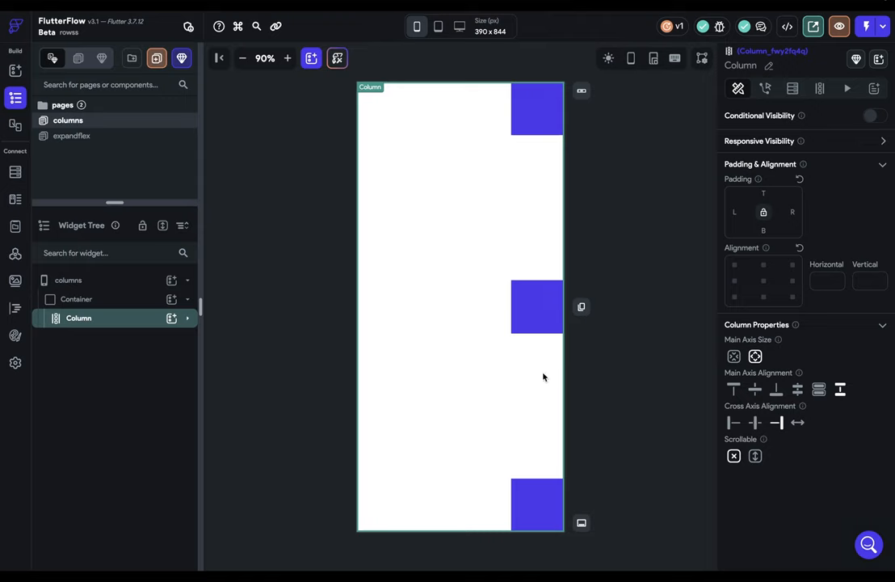
pyautogui.moveTo(756, 418)
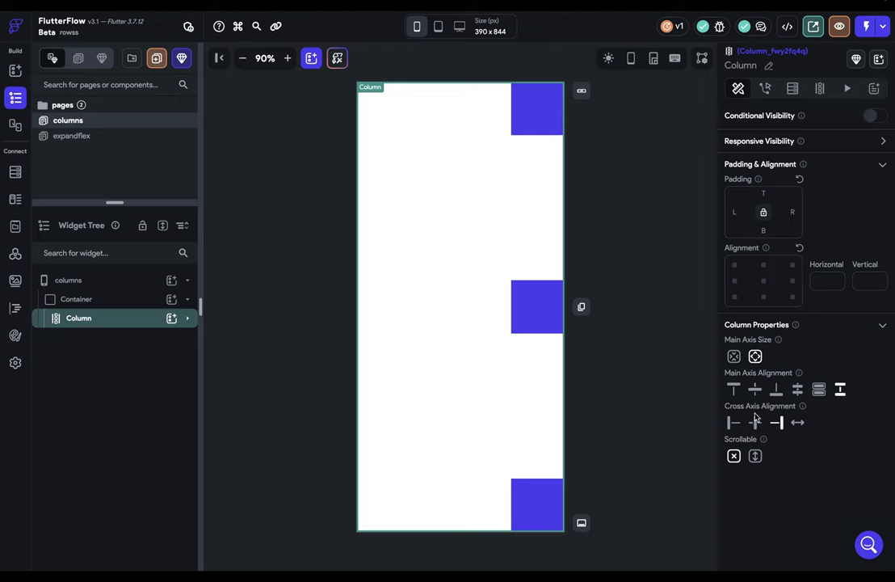
pyautogui.moveTo(797, 422)
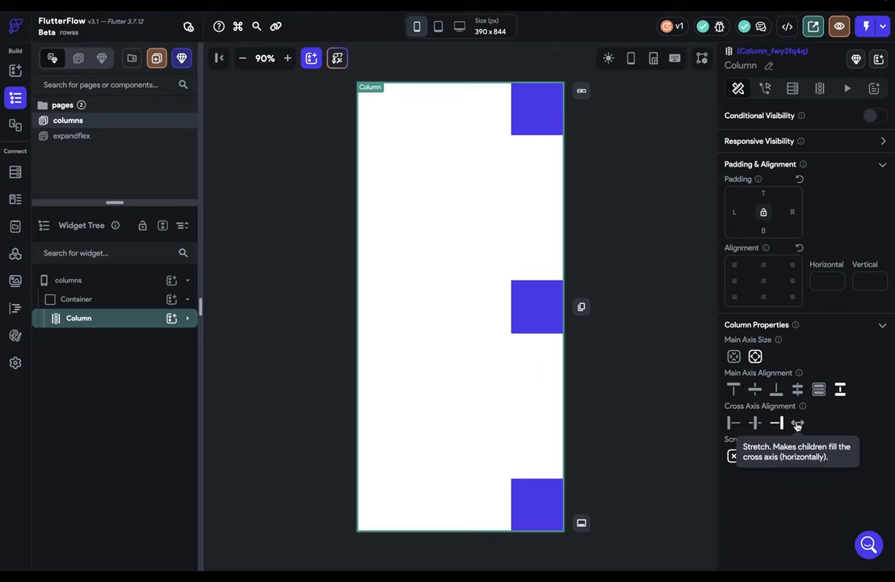
# - Try stretch, right-edge and left-edge alignments, ending with the squares on the left
pyautogui.click(797, 422)
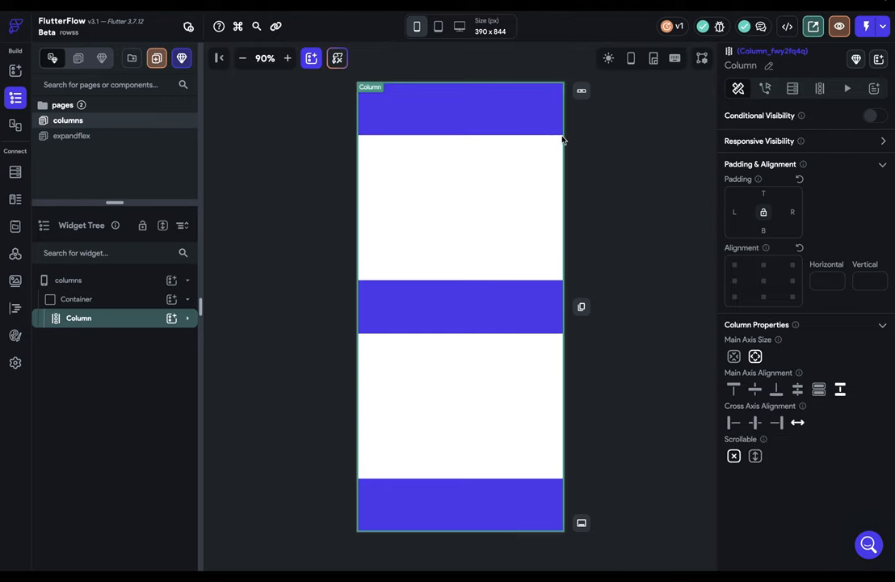
pyautogui.moveTo(689, 402)
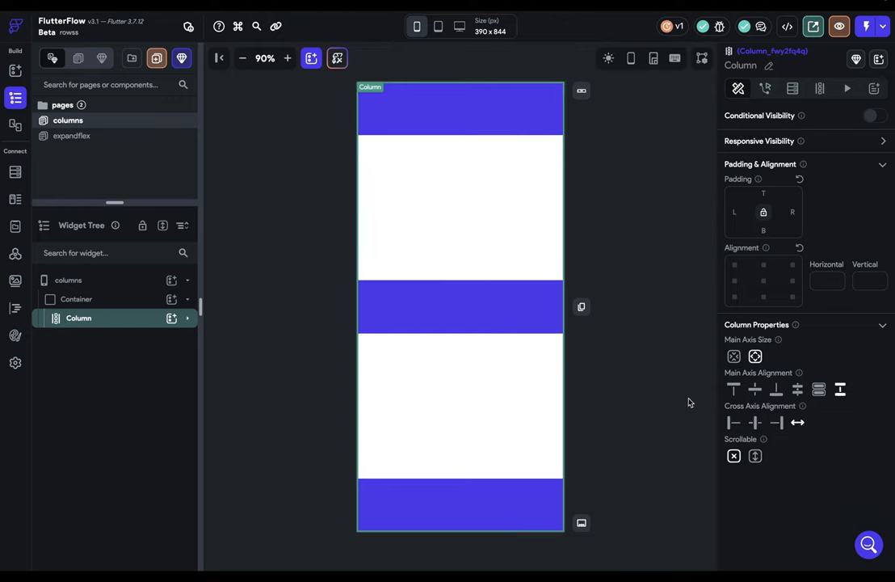
pyautogui.click(776, 422)
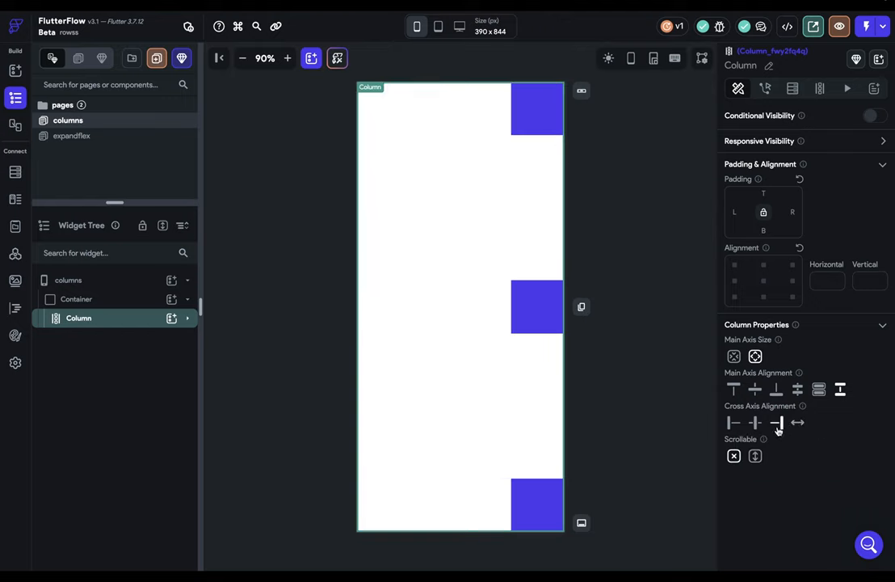
pyautogui.click(776, 422)
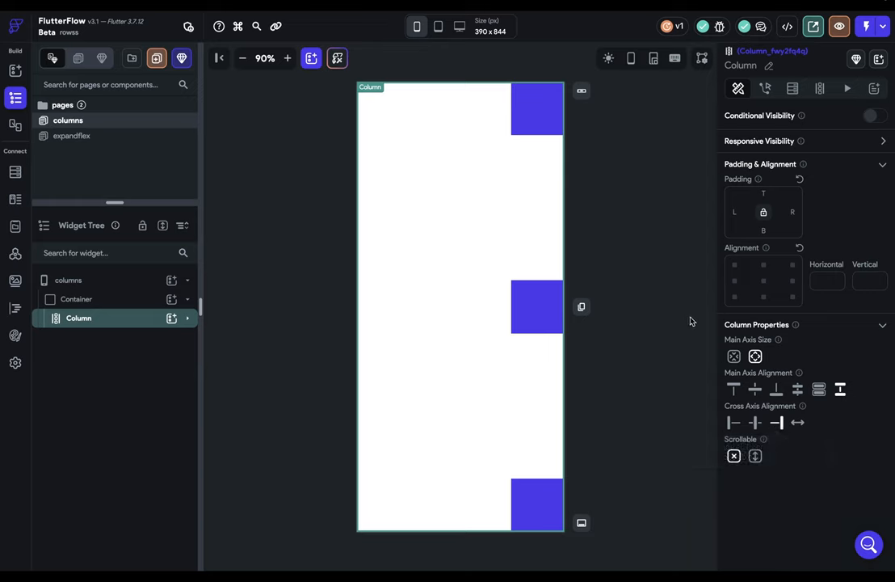
pyautogui.moveTo(754, 423)
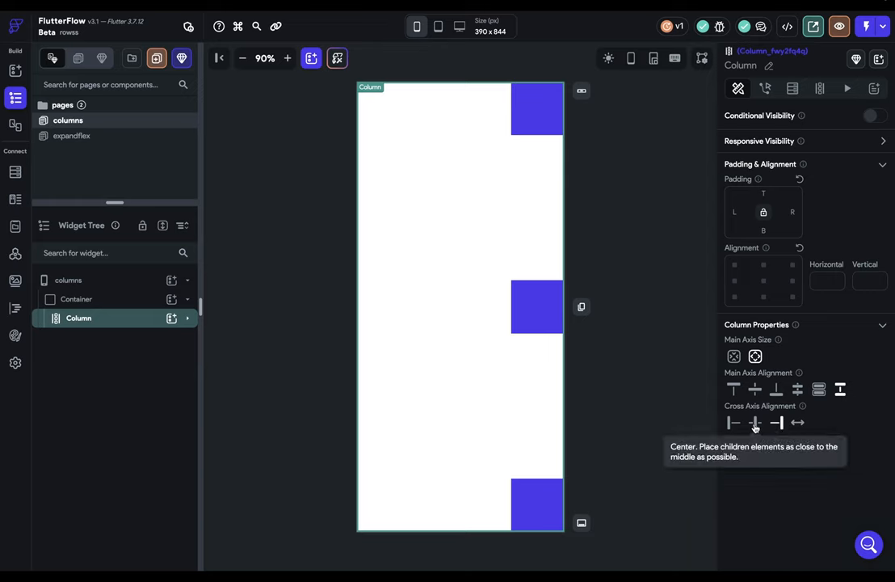
pyautogui.click(732, 422)
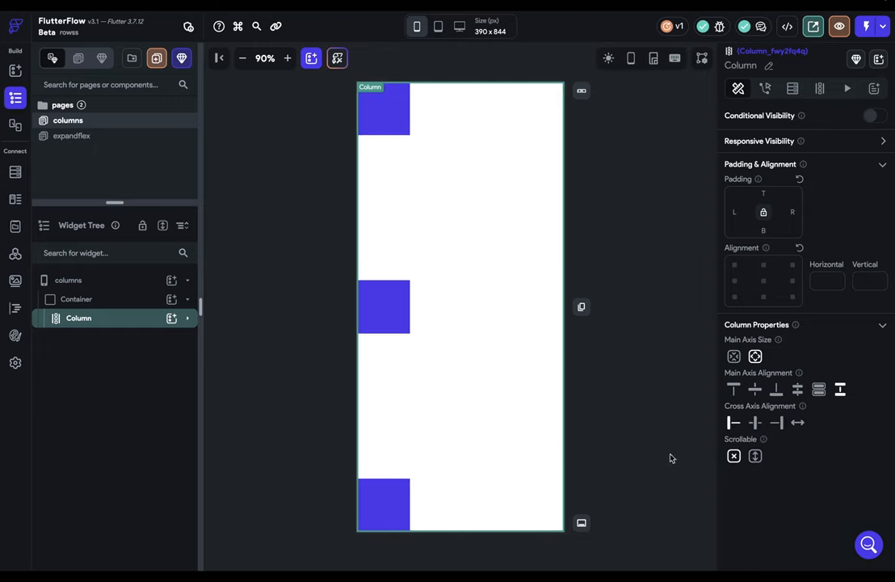
pyautogui.moveTo(795, 456)
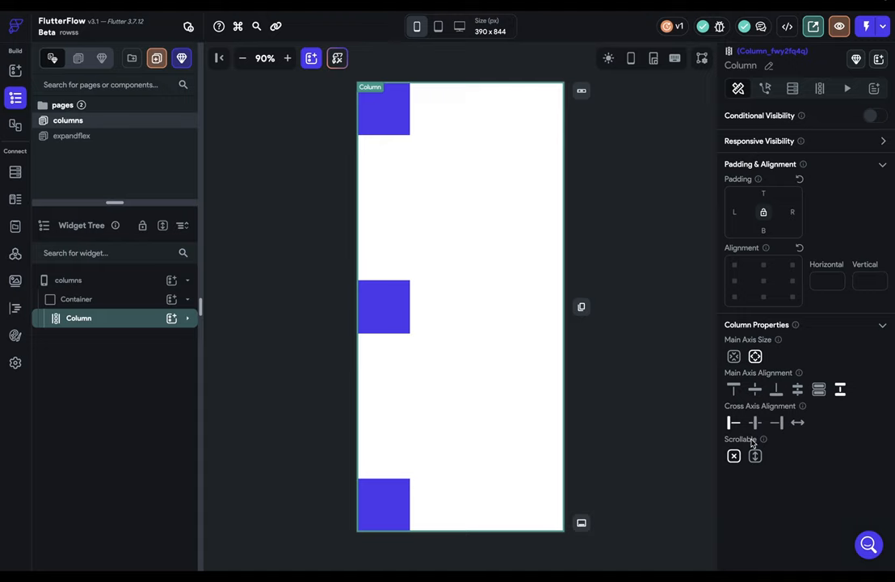
pyautogui.moveTo(737, 469)
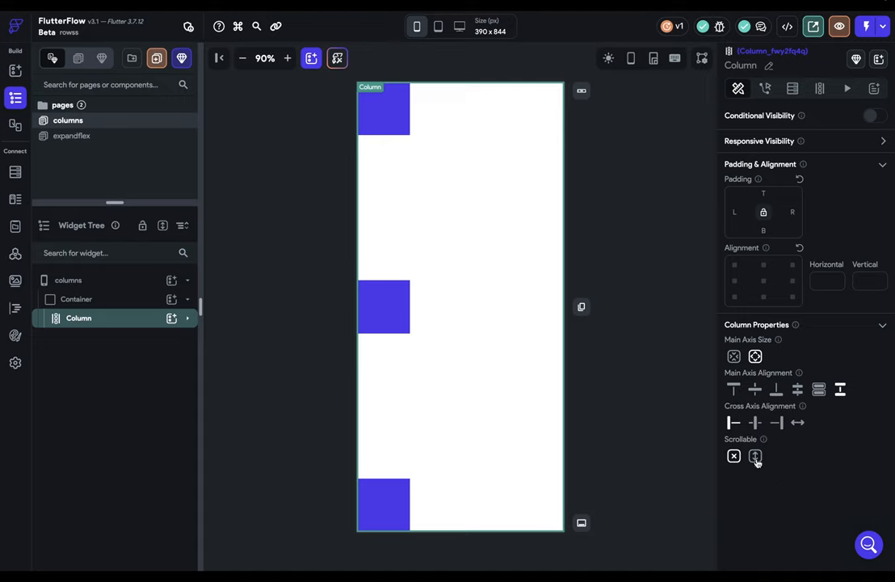
# - Enable Allow scrolling in the Column's Scrollable property
pyautogui.click(755, 456)
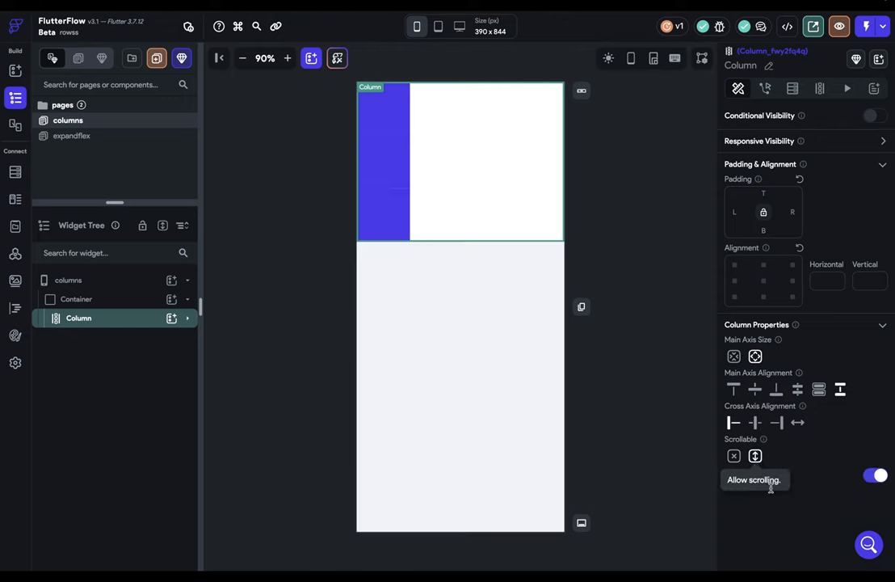
pyautogui.moveTo(775, 526)
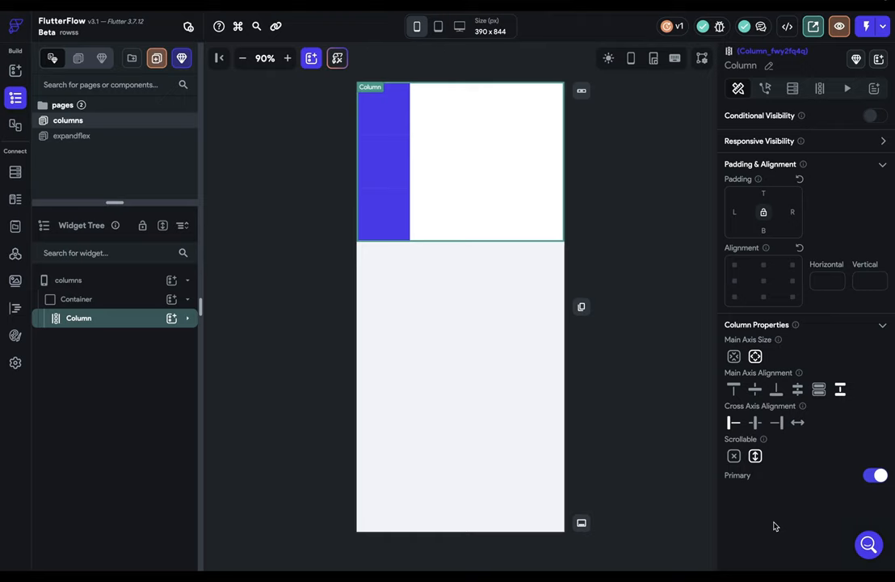
pyautogui.moveTo(810, 441)
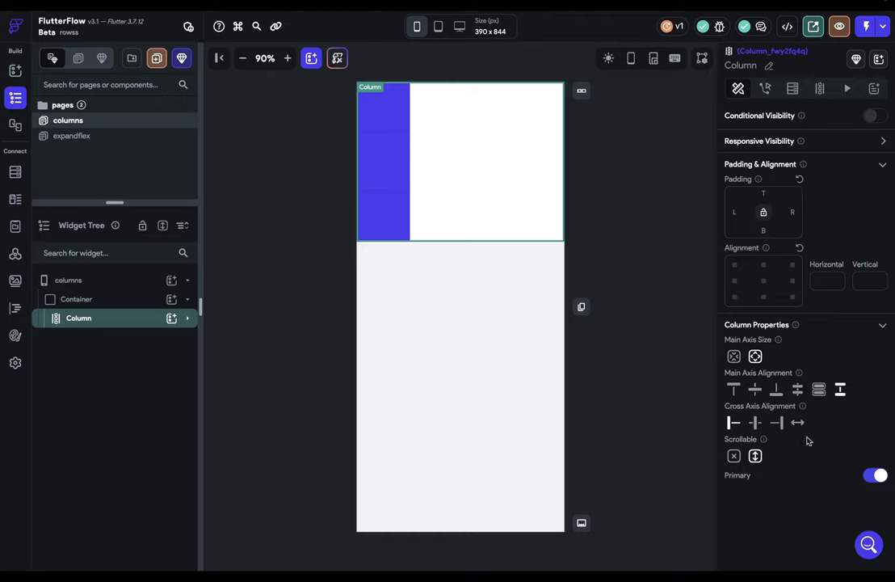
pyautogui.moveTo(425, 171)
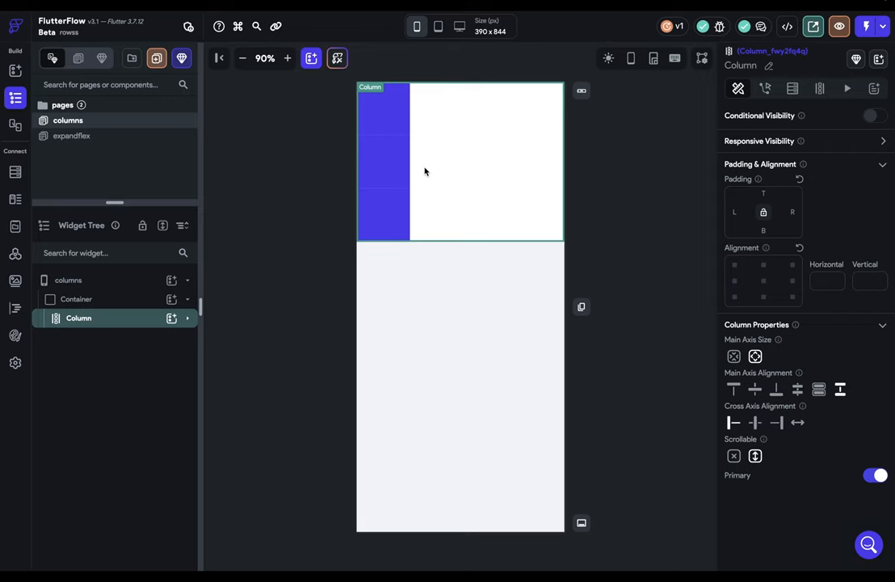
# - Enter a value of 200 and fill the middle square with the teal Secondary colour
pyautogui.click(74, 299)
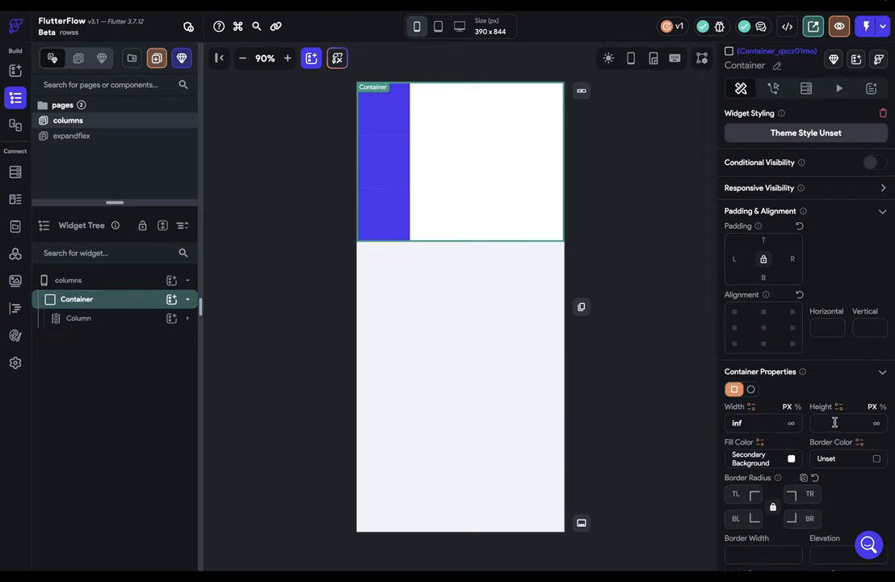
pyautogui.write('200')
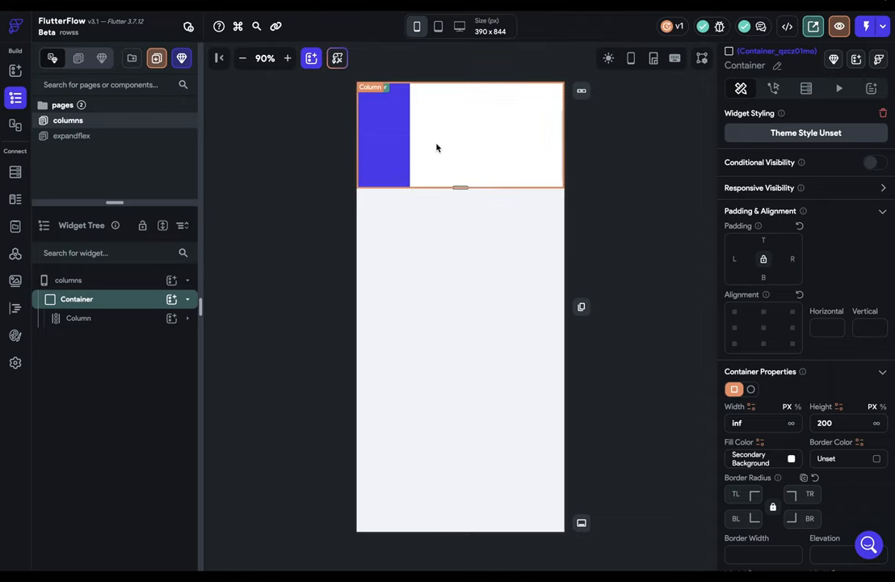
pyautogui.click(790, 459)
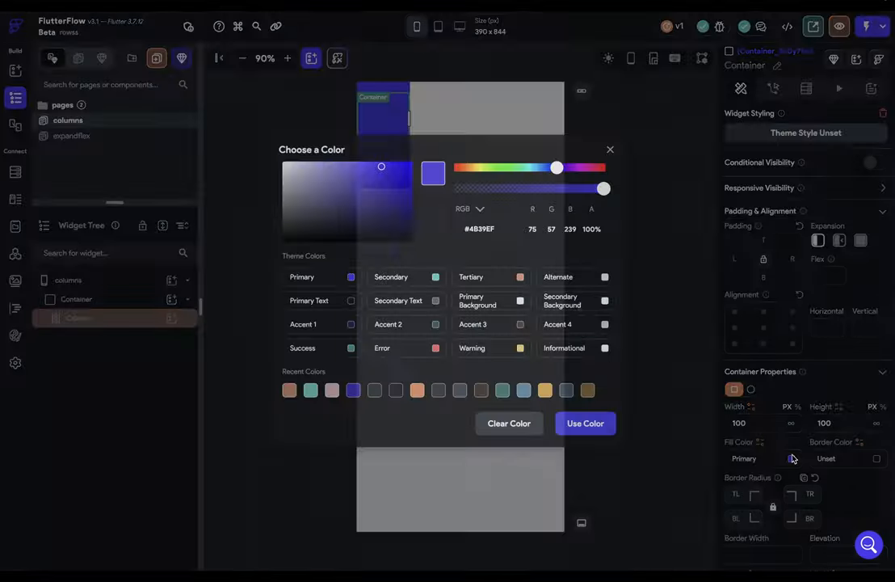
pyautogui.click(586, 424)
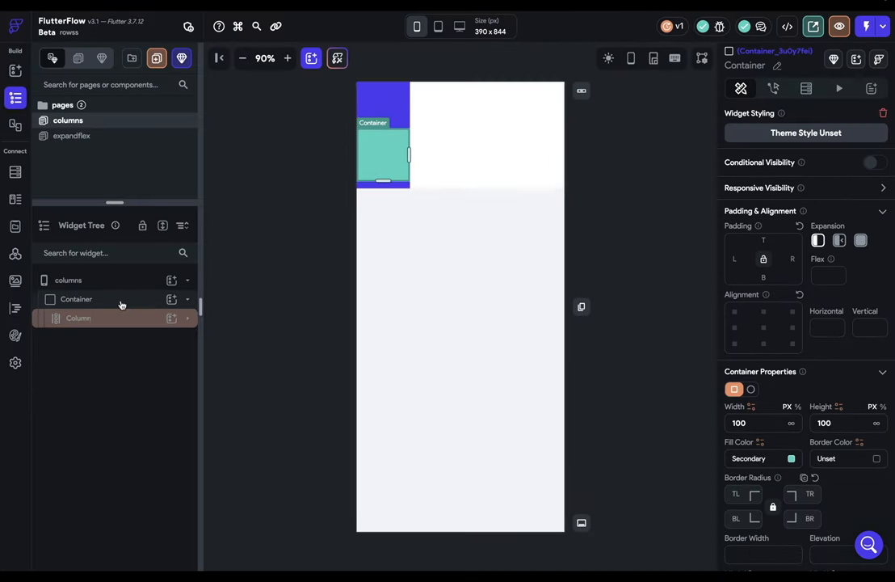
pyautogui.click(73, 299)
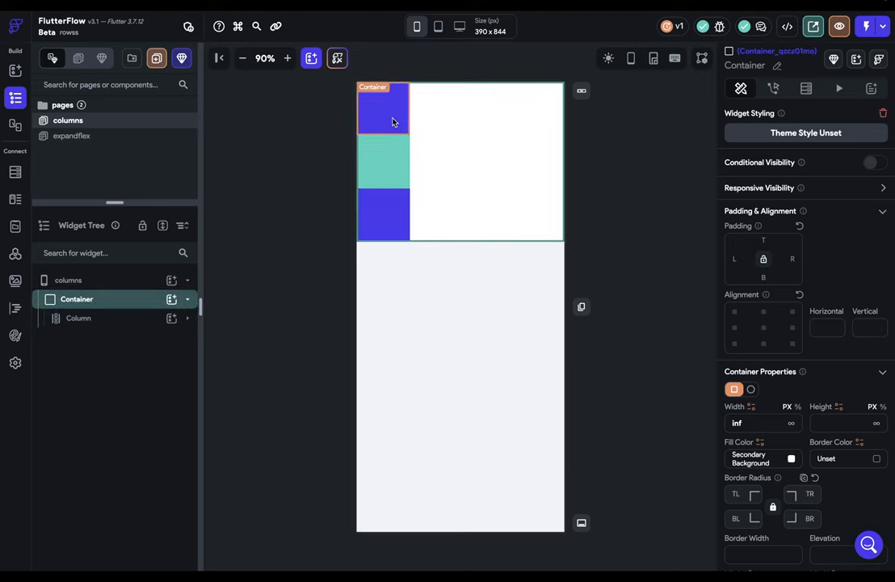
pyautogui.click(77, 317)
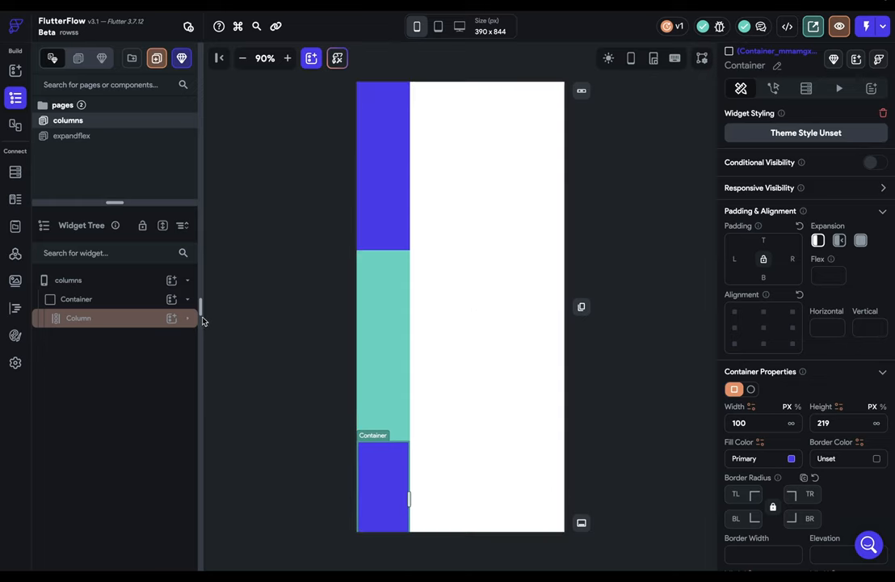
# - Set the child Containers' Height back to 100 px so the squares stack at the top
pyautogui.click(74, 299)
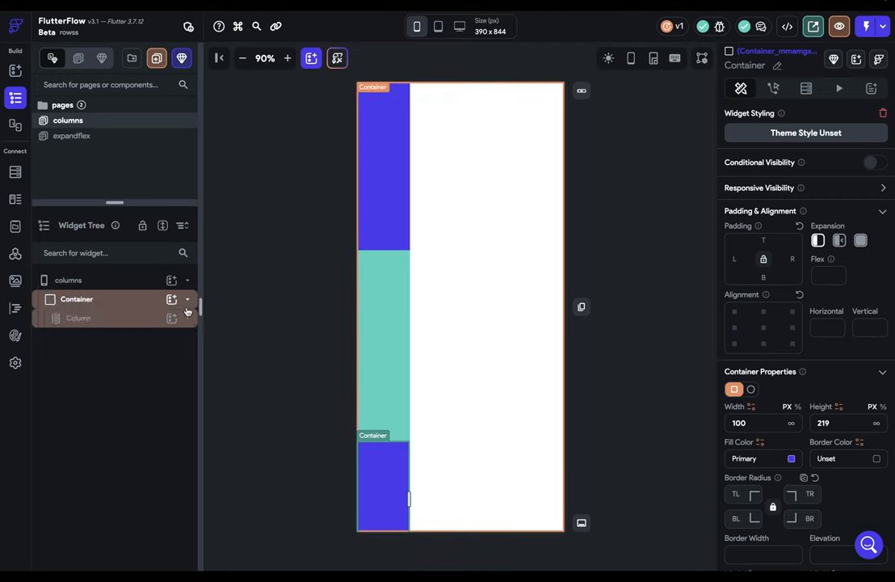
pyautogui.click(79, 318)
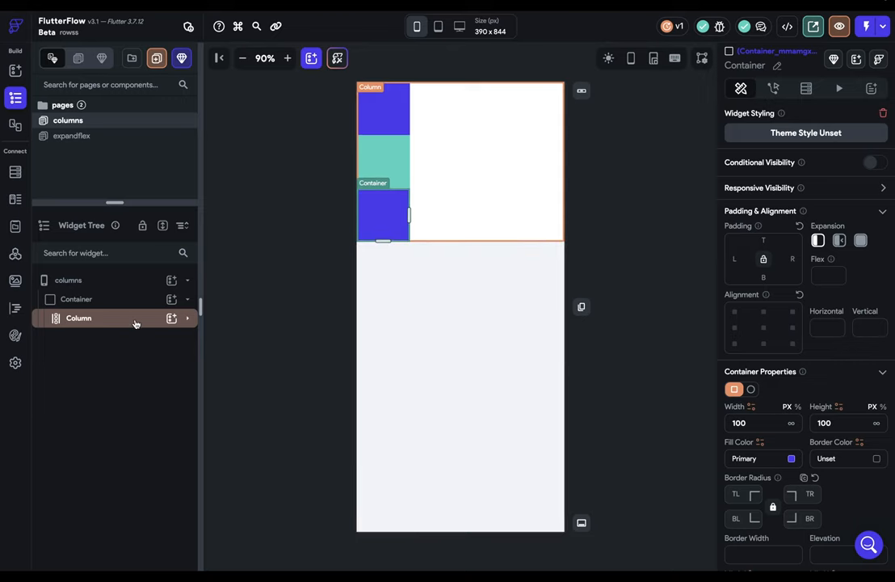
# - Replace the Column with a Row using Replace Widget so the blue, teal and blue squares sit side by side
pyautogui.rightClick(78, 318)
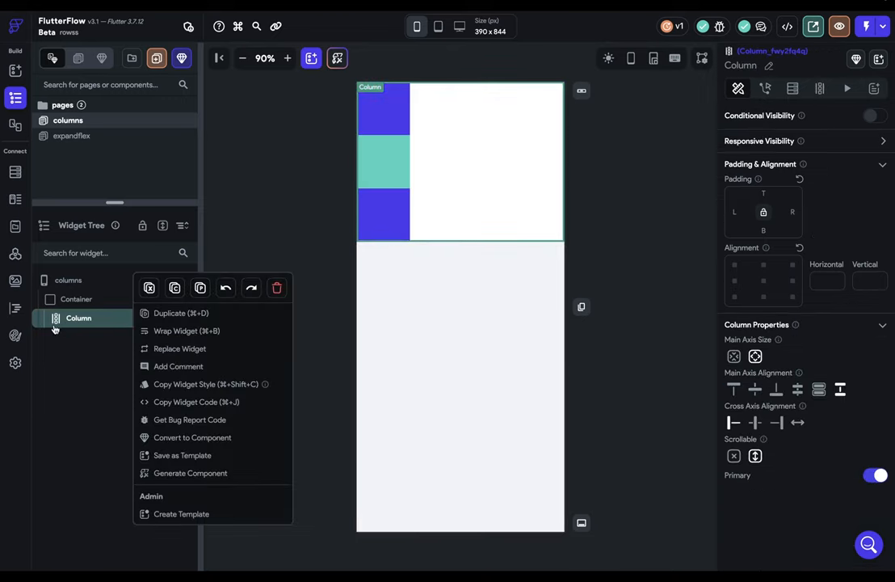
pyautogui.click(180, 349)
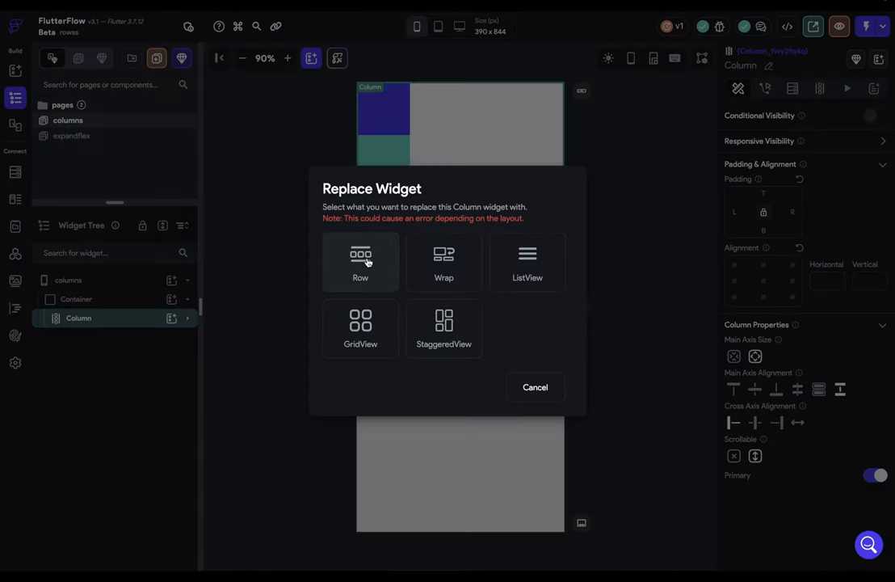
pyautogui.click(360, 263)
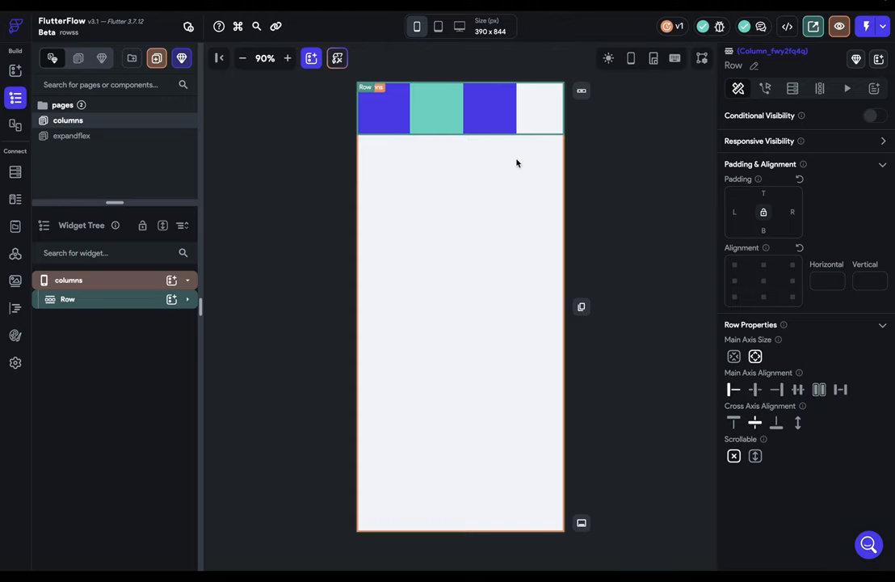
pyautogui.moveTo(561, 136)
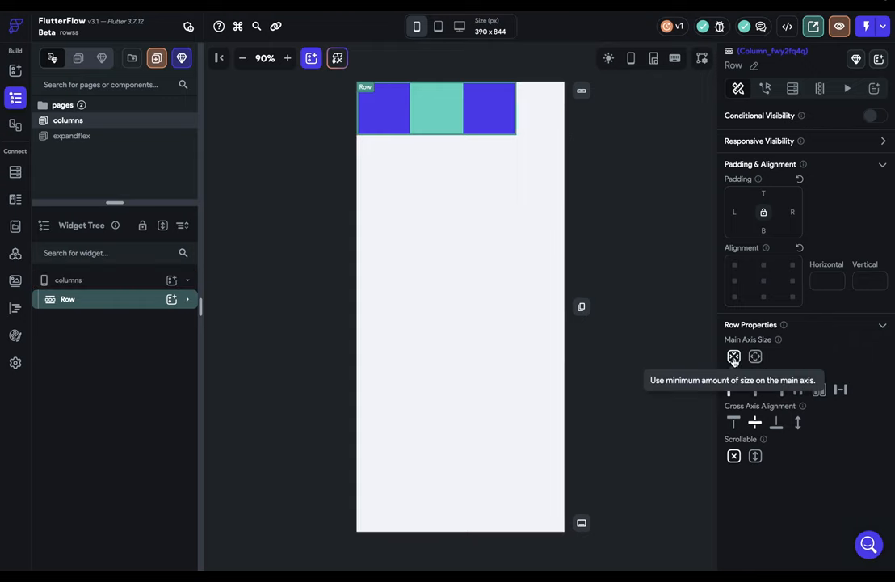
# - Set the Row's Main Axis Size to max and alignment to Space Between, with Cross Axis centred
pyautogui.click(749, 356)
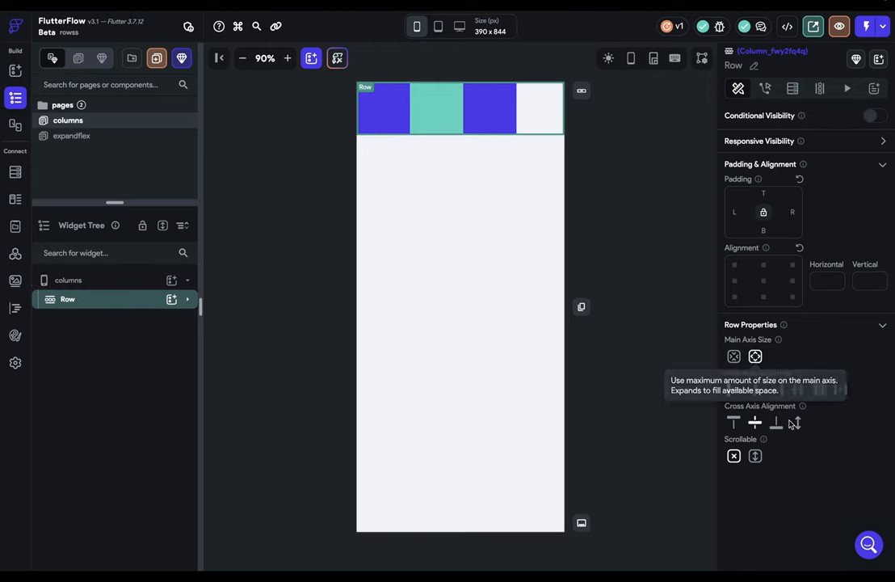
pyautogui.click(750, 355)
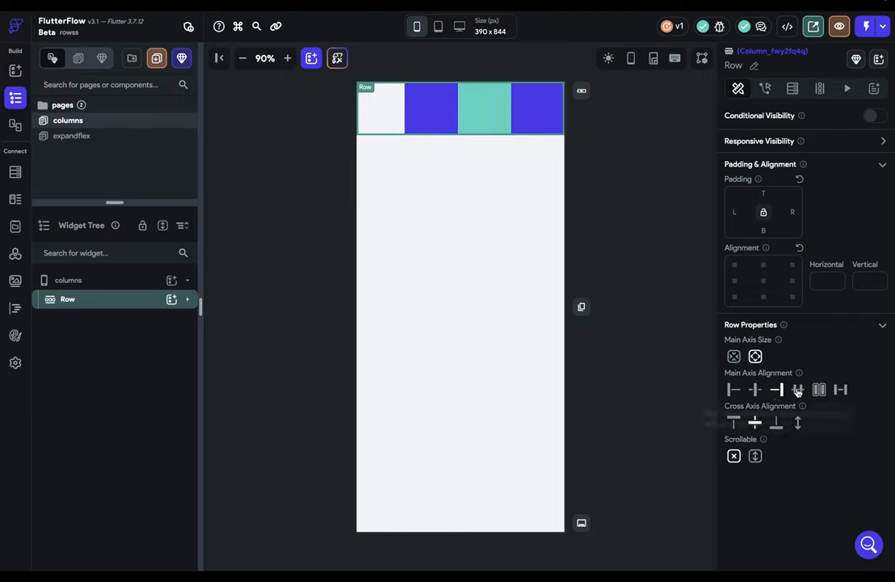
pyautogui.click(814, 389)
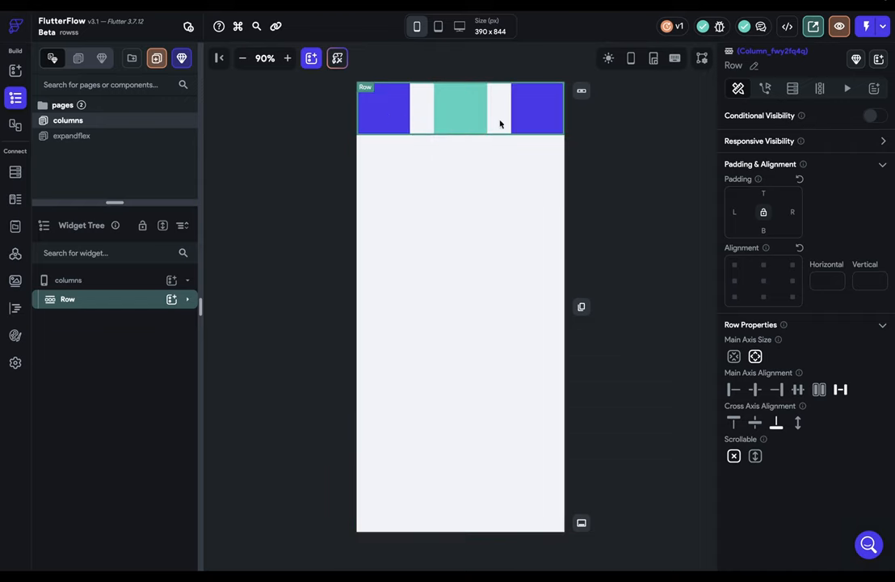
pyautogui.click(796, 422)
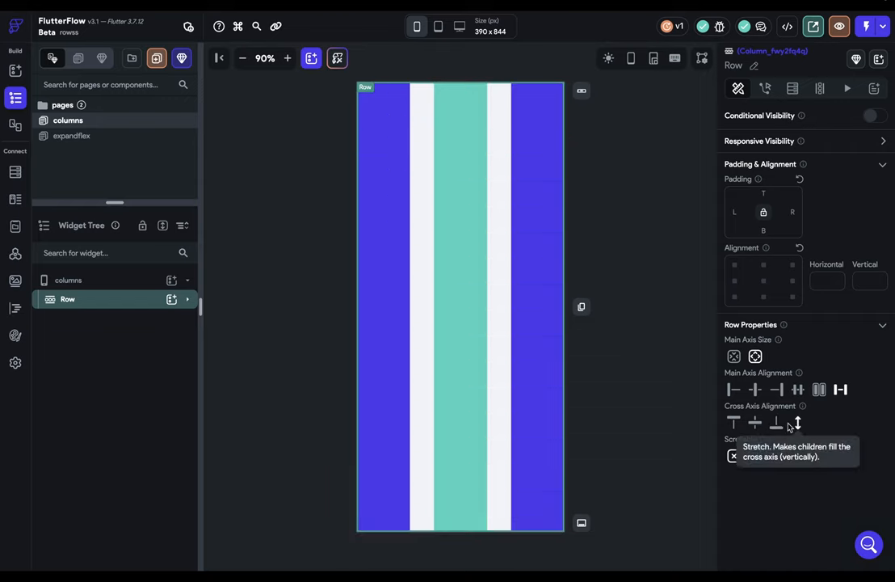
pyautogui.click(749, 422)
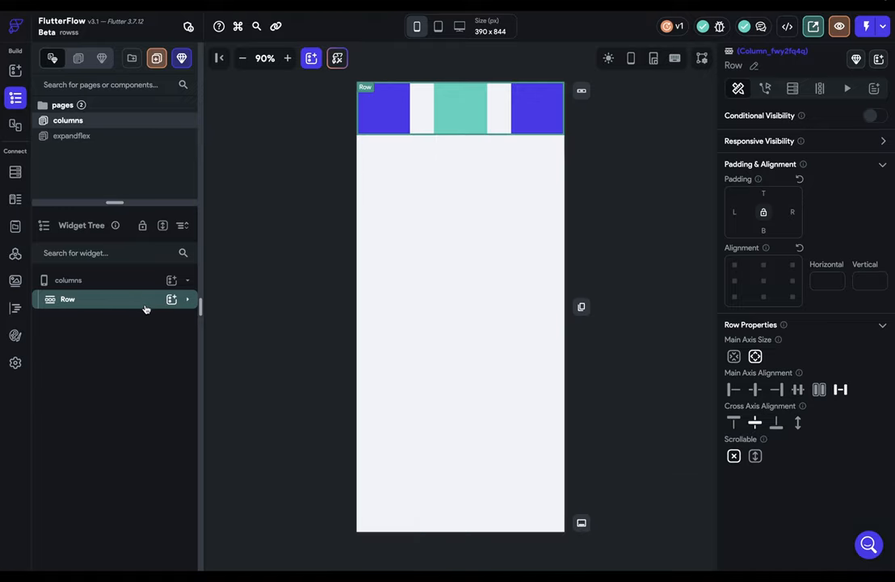
# - Wrap the Row in a full-width Container and centre the squares vertically inside it
pyautogui.click(168, 299)
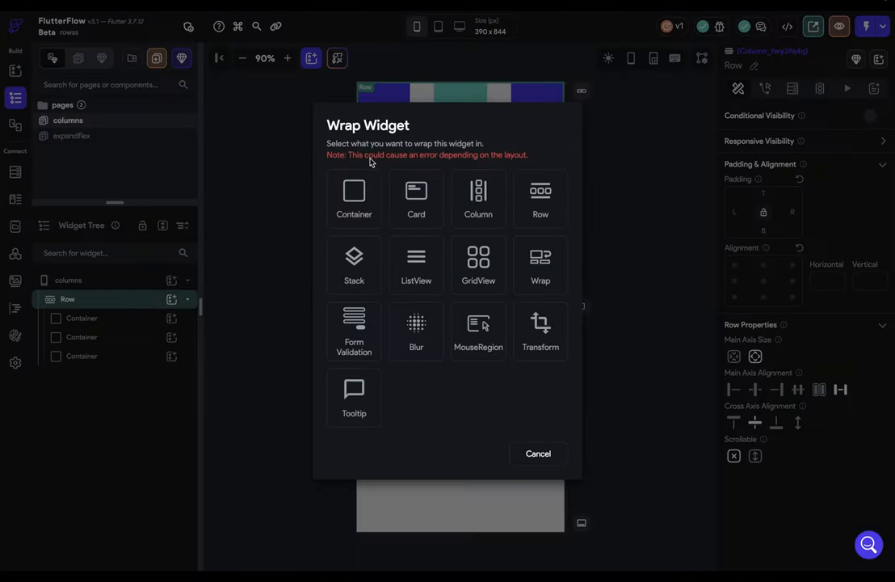
pyautogui.click(353, 198)
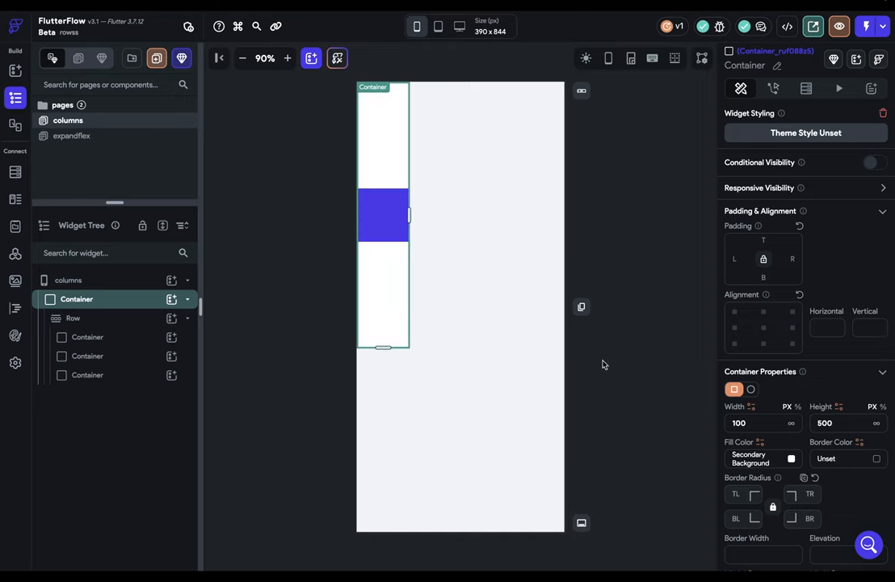
pyautogui.click(790, 423)
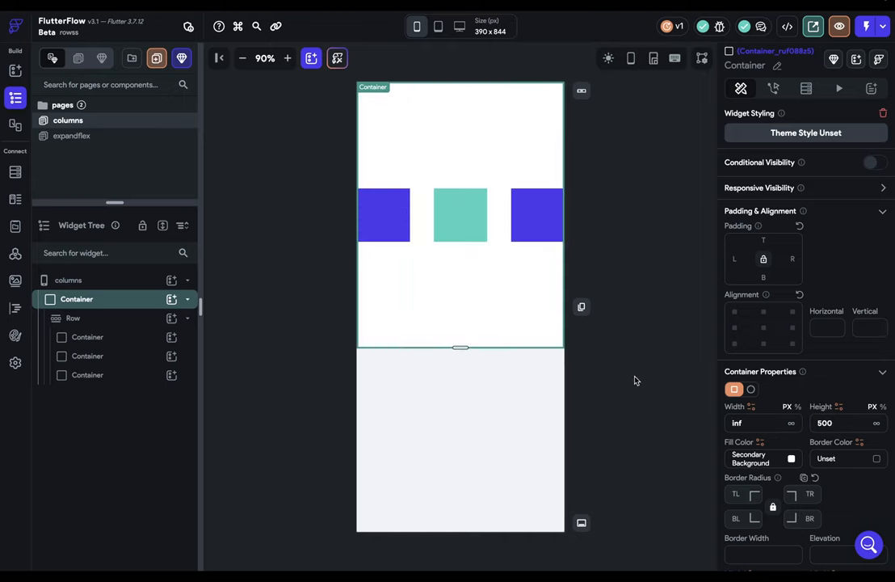
pyautogui.click(74, 317)
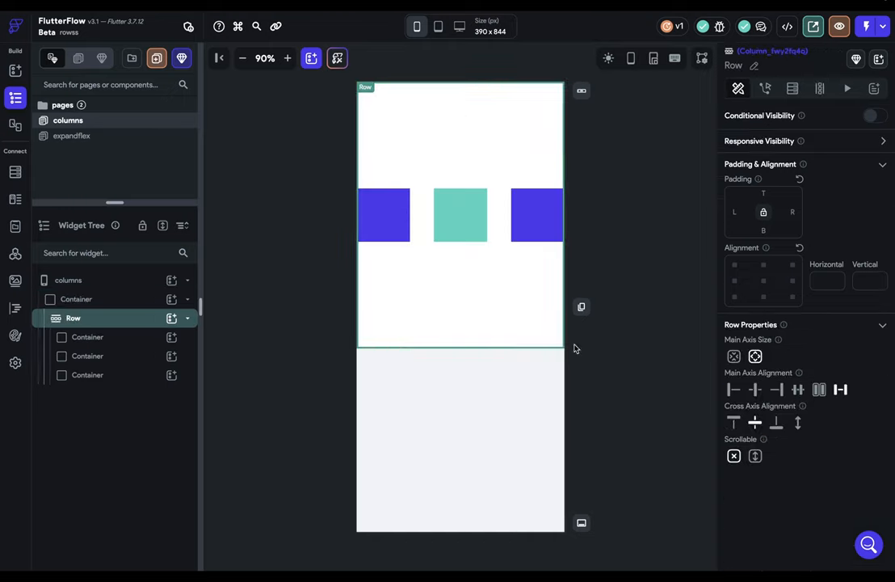
pyautogui.click(776, 423)
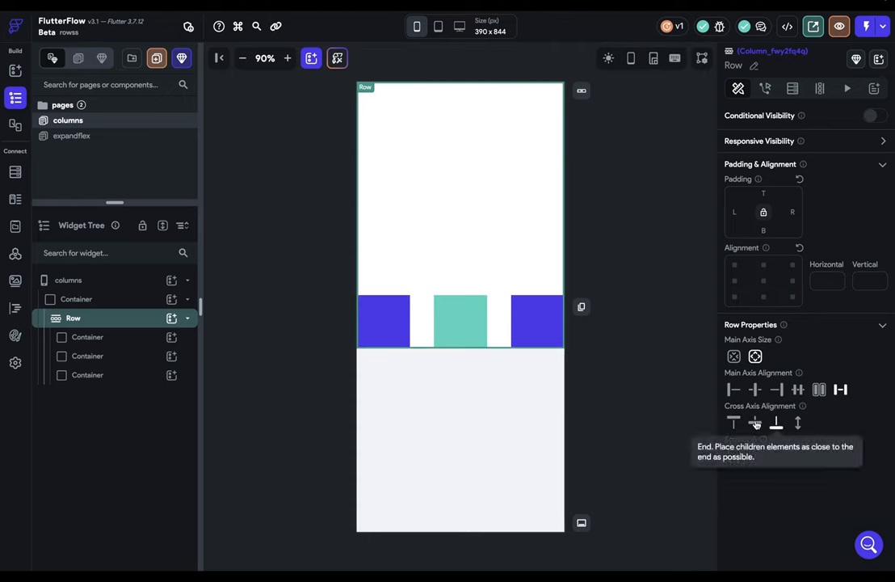
pyautogui.click(734, 422)
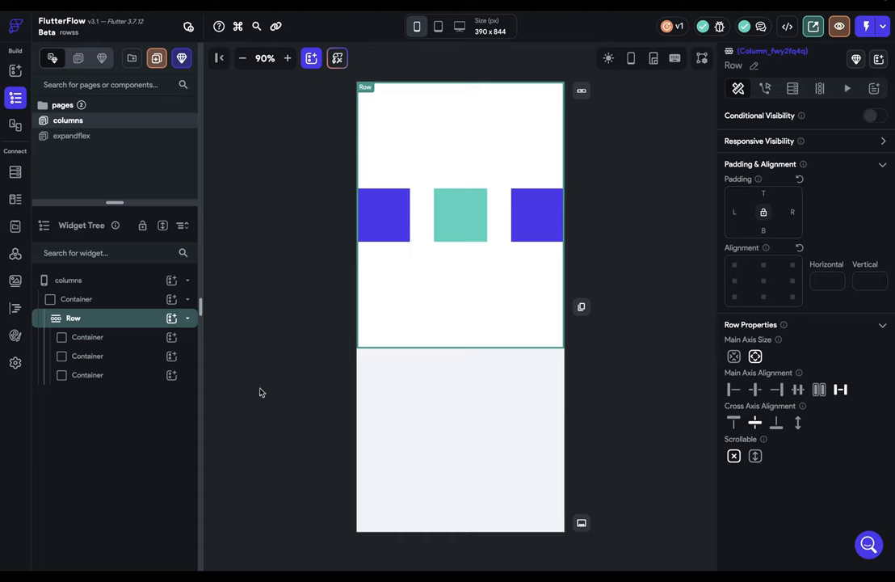
# - Replace the squares with a Column holding a ListView and attempt to switch off Shrink Wrap
pyautogui.click(68, 280)
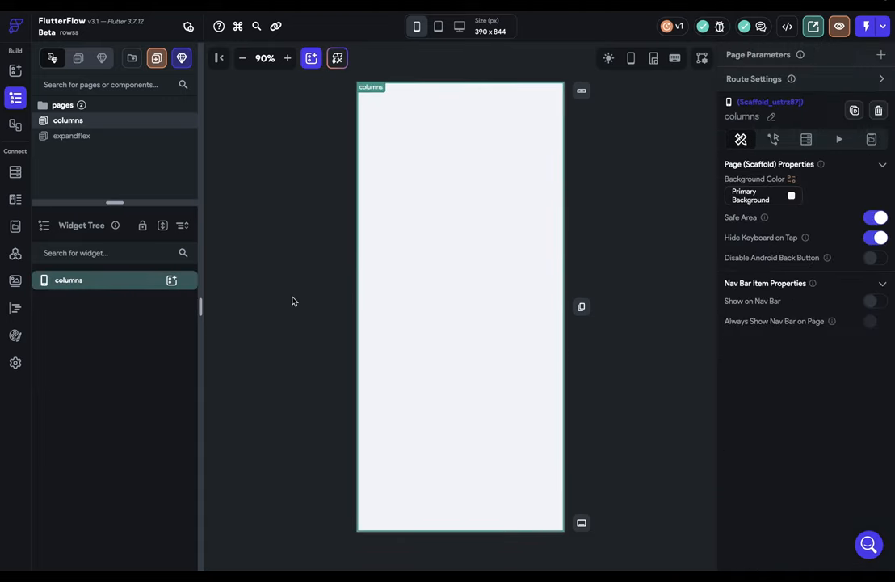
pyautogui.click(168, 281)
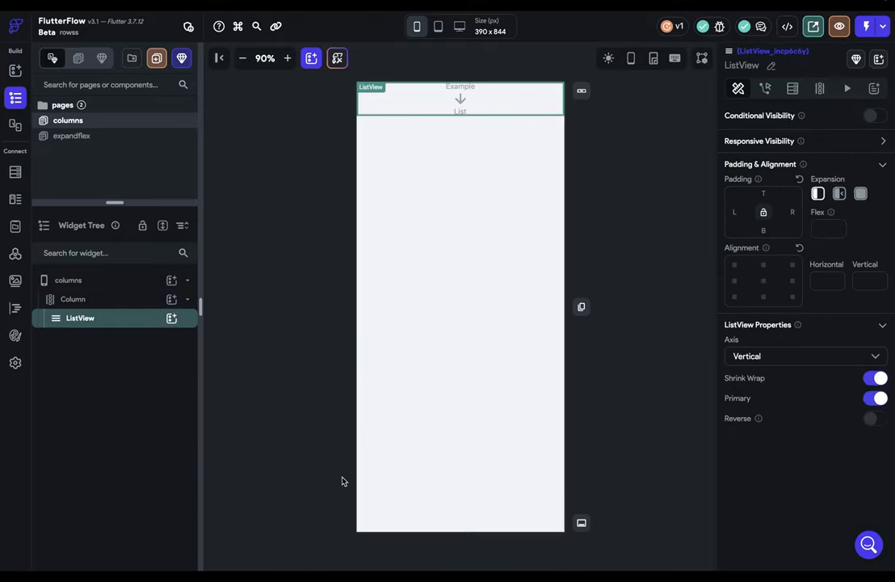
pyautogui.moveTo(732, 382)
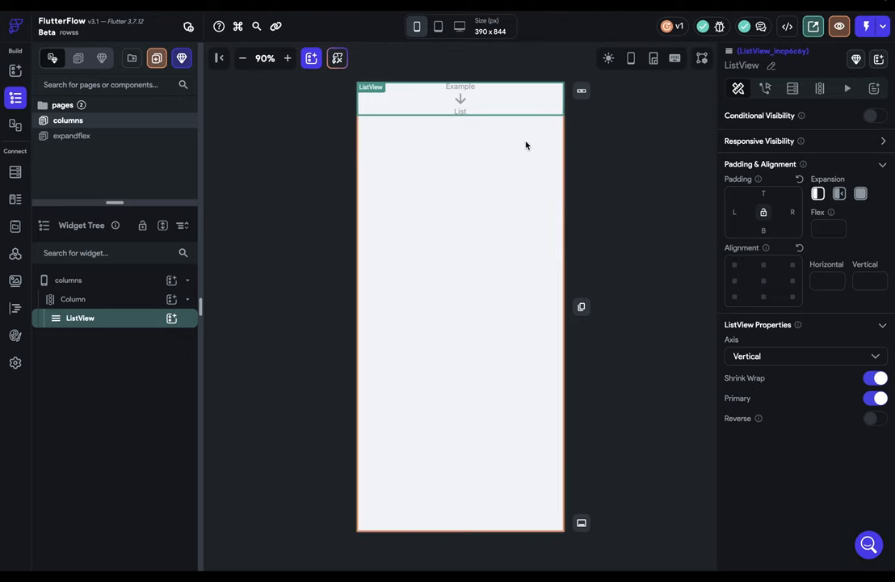
pyautogui.moveTo(800, 396)
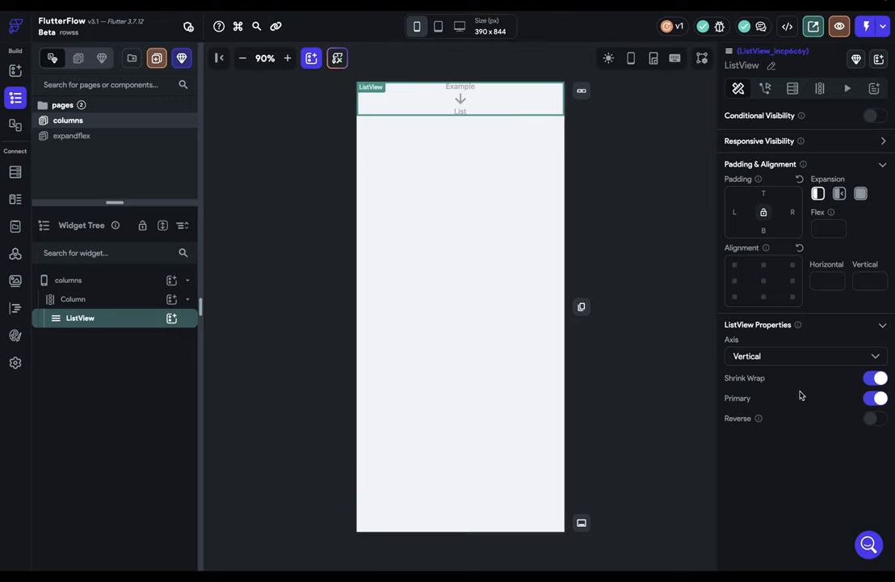
pyautogui.click(874, 378)
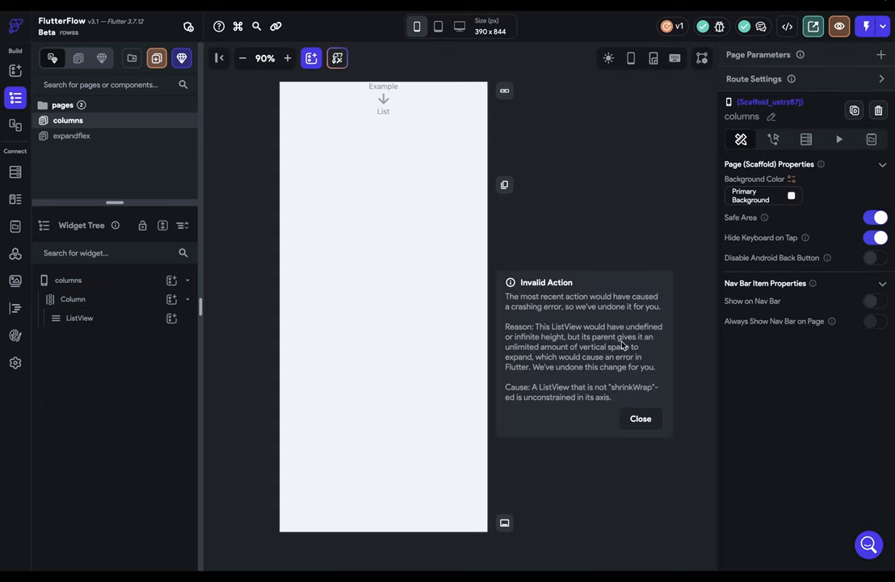
pyautogui.click(57, 280)
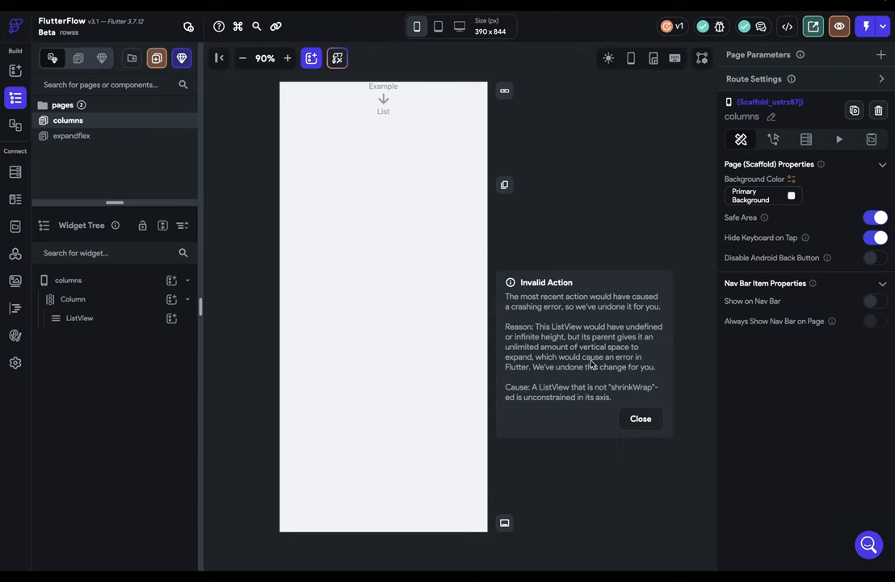
pyautogui.moveTo(612, 372)
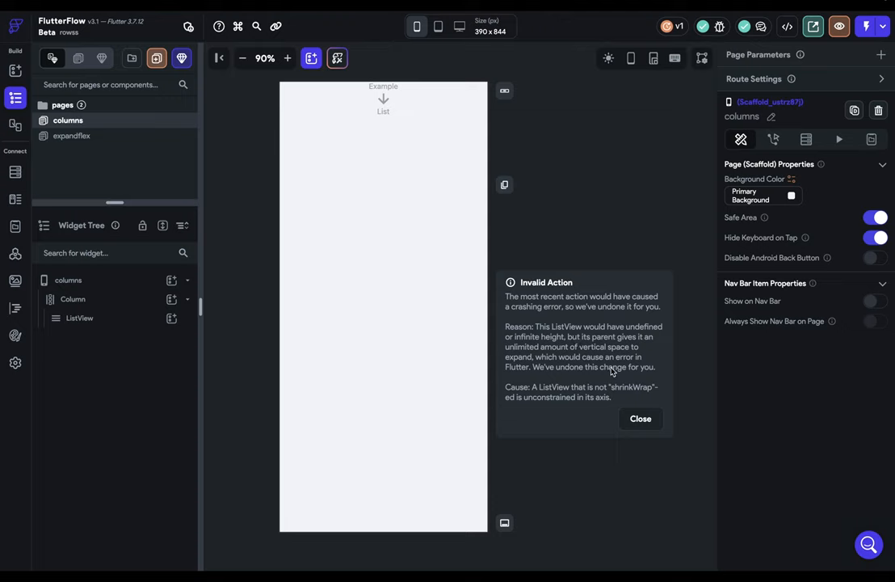
pyautogui.moveTo(540, 375)
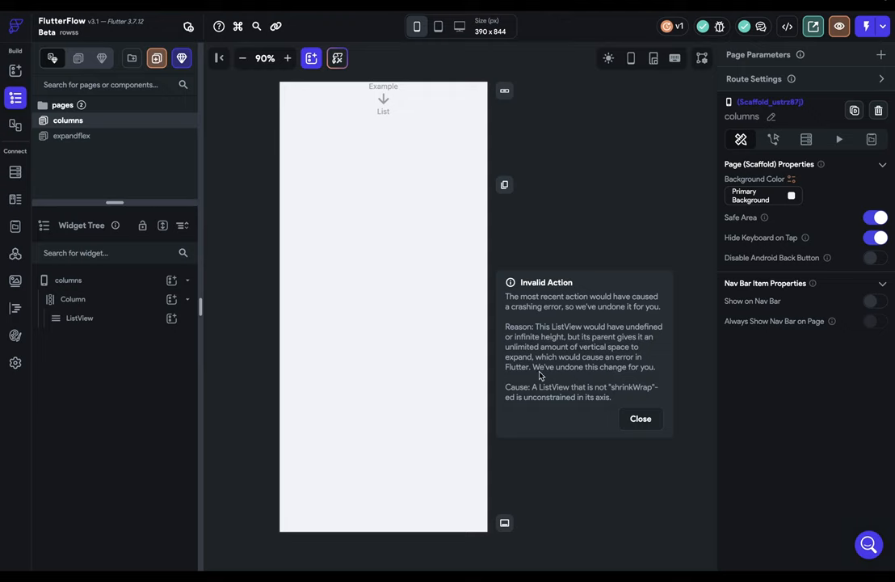
pyautogui.moveTo(628, 400)
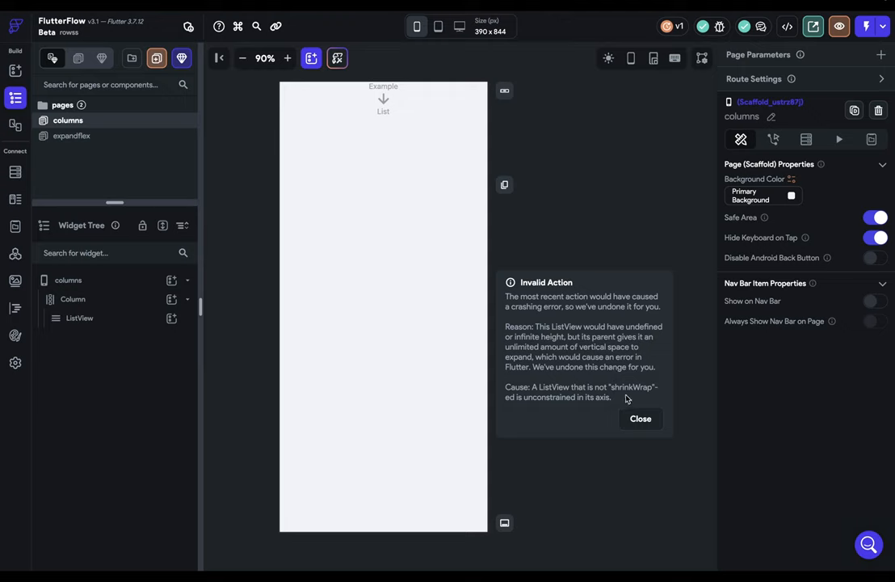
pyautogui.moveTo(637, 453)
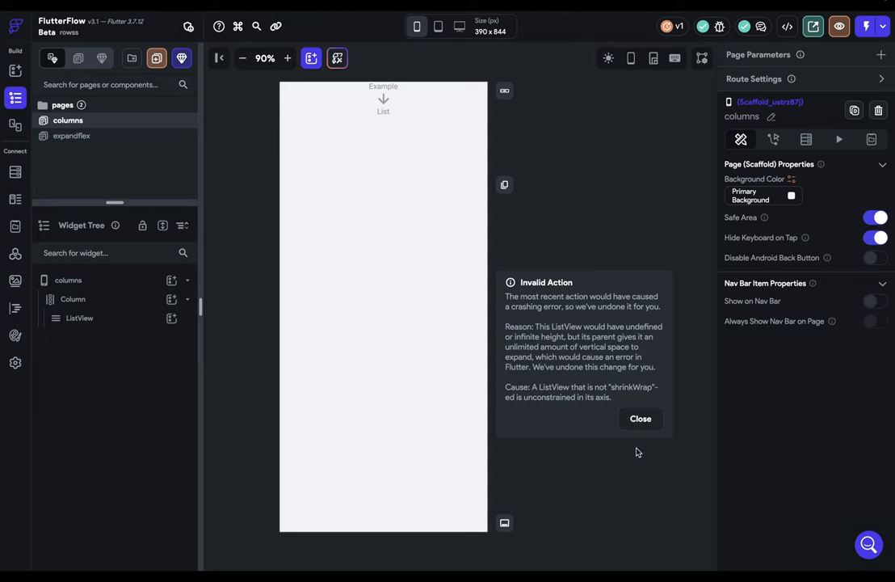
# - Close the Invalid Action warning, then select the 100×100 blue Container and its Column
pyautogui.click(641, 419)
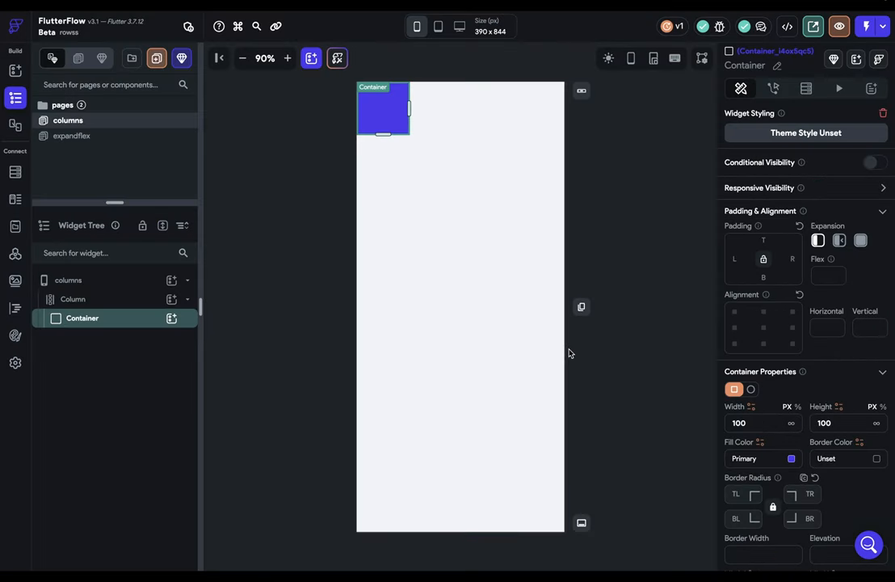
pyautogui.moveTo(646, 367)
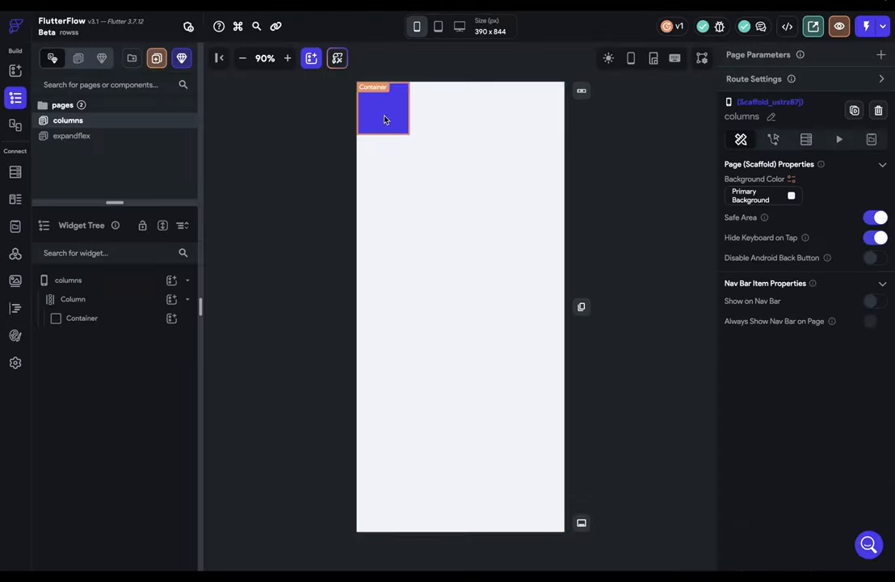
pyautogui.click(67, 317)
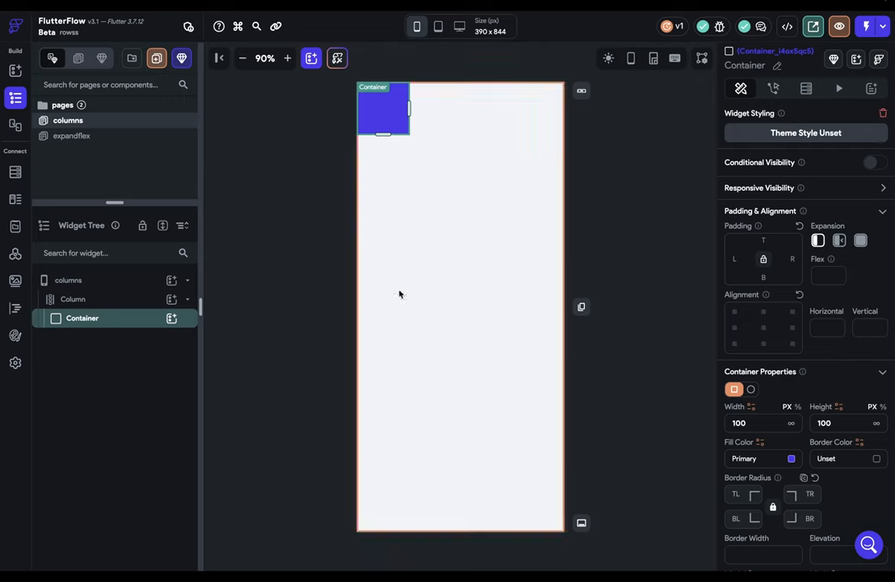
pyautogui.click(71, 299)
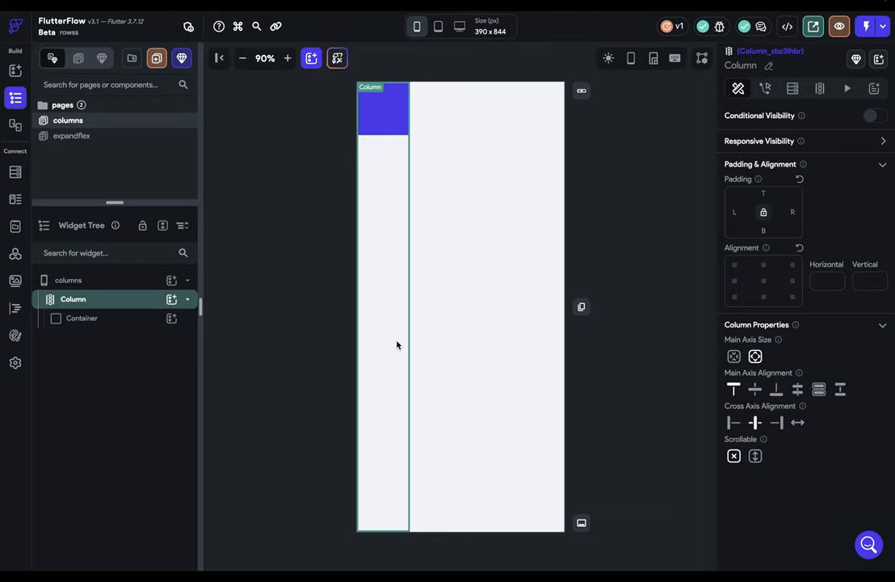
pyautogui.moveTo(405, 200)
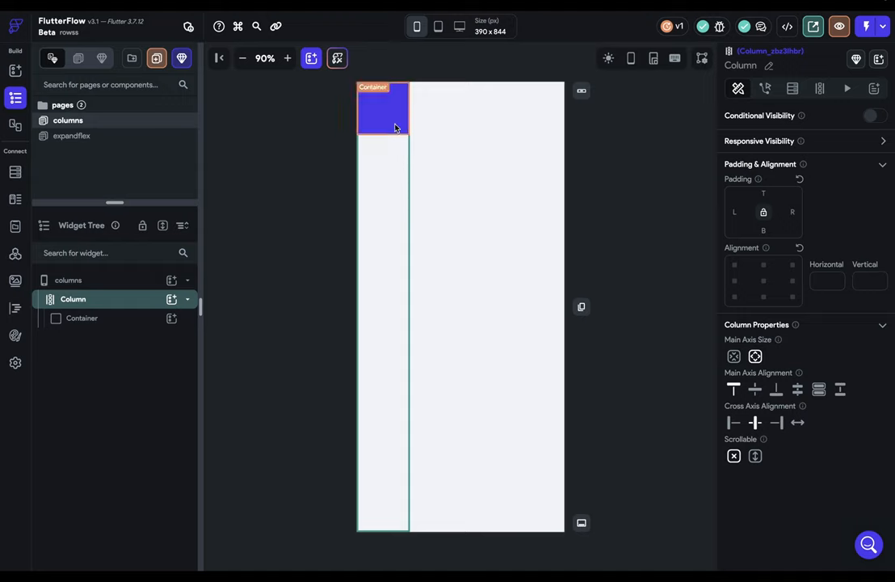
# - Set the blue Container to Expanded, then re-enter 100 as its Height
pyautogui.click(67, 318)
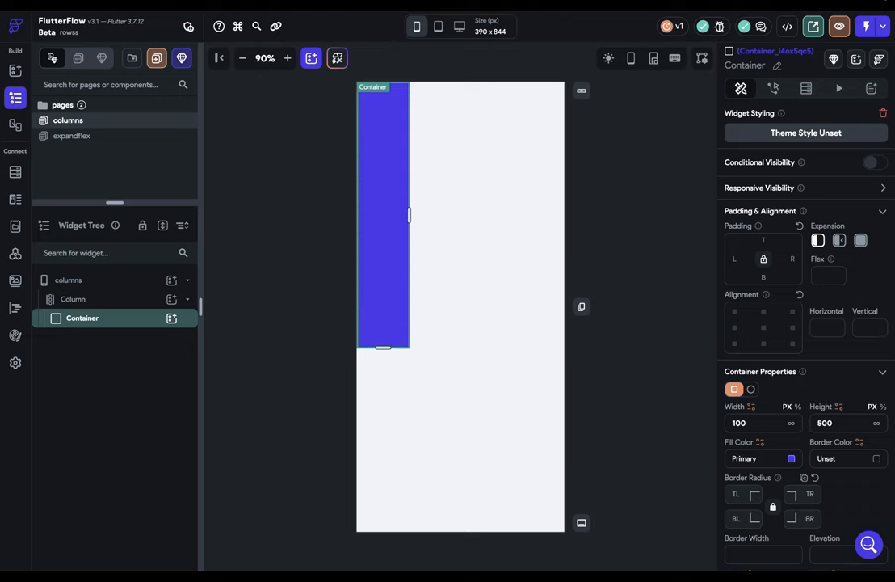
pyautogui.moveTo(812, 426)
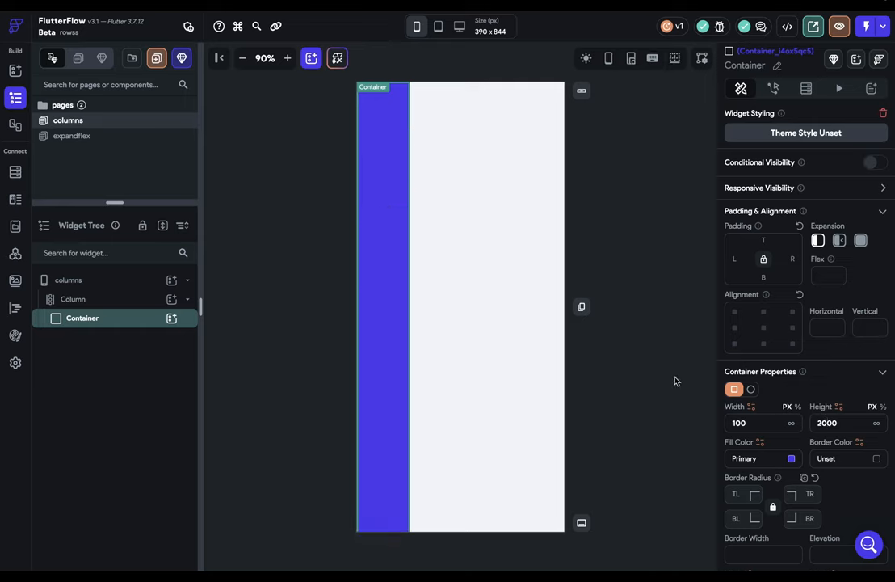
pyautogui.moveTo(809, 399)
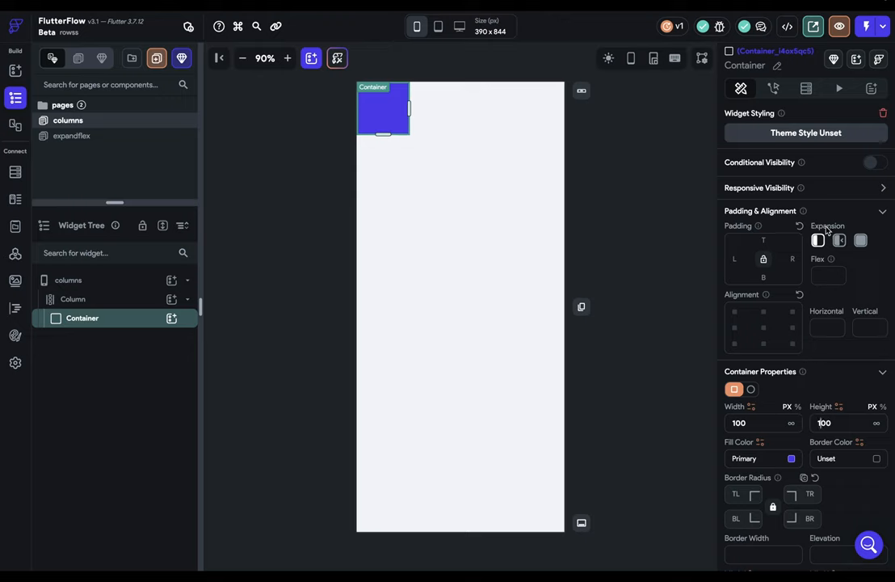
pyautogui.click(858, 240)
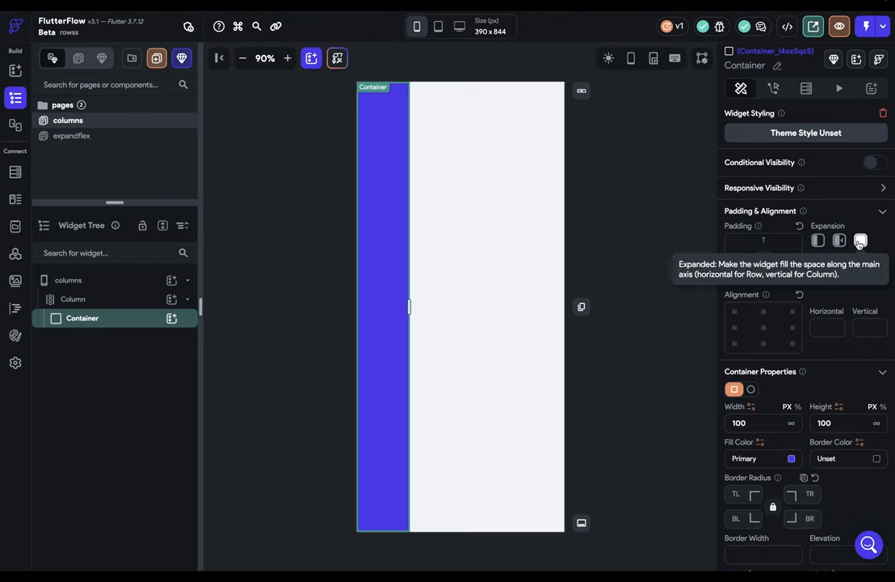
pyautogui.click(858, 240)
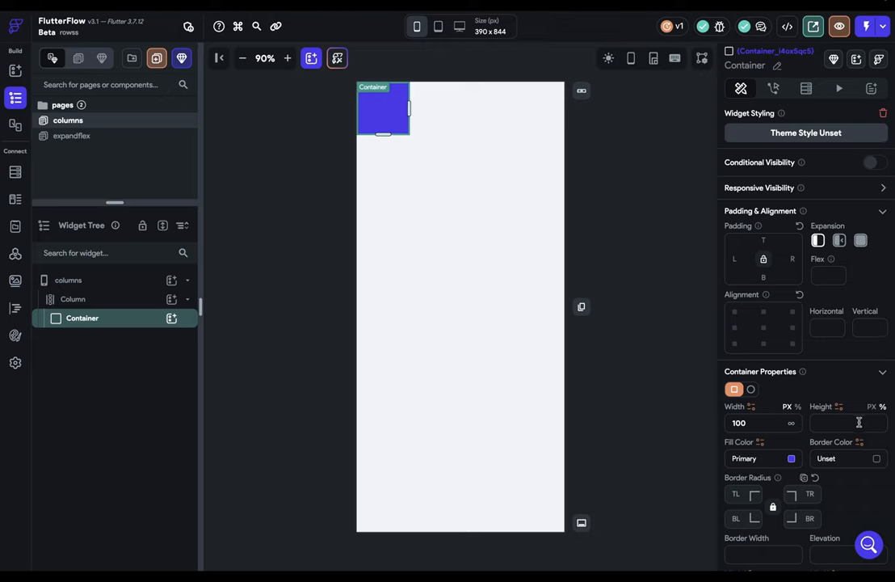
pyautogui.write('100')
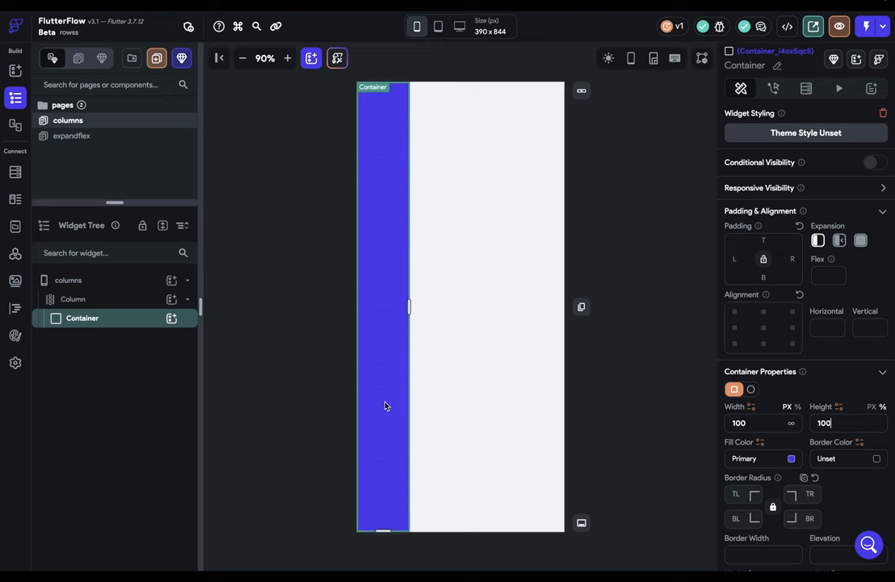
pyautogui.moveTo(400, 427)
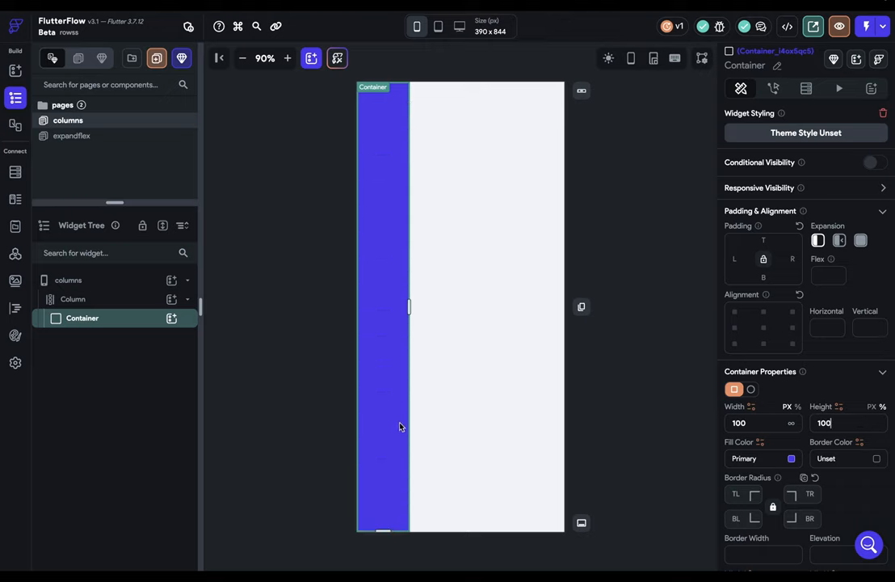
pyautogui.click(78, 151)
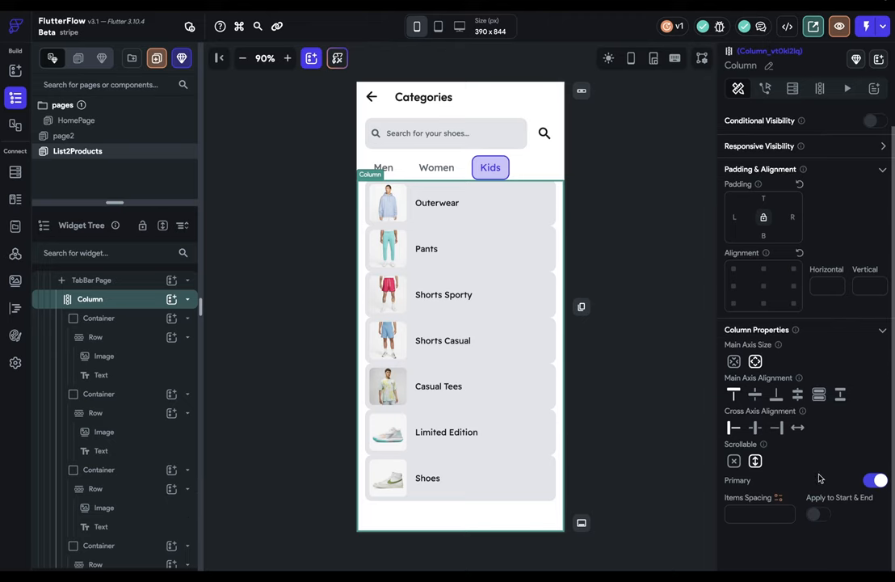
pyautogui.moveTo(747, 499)
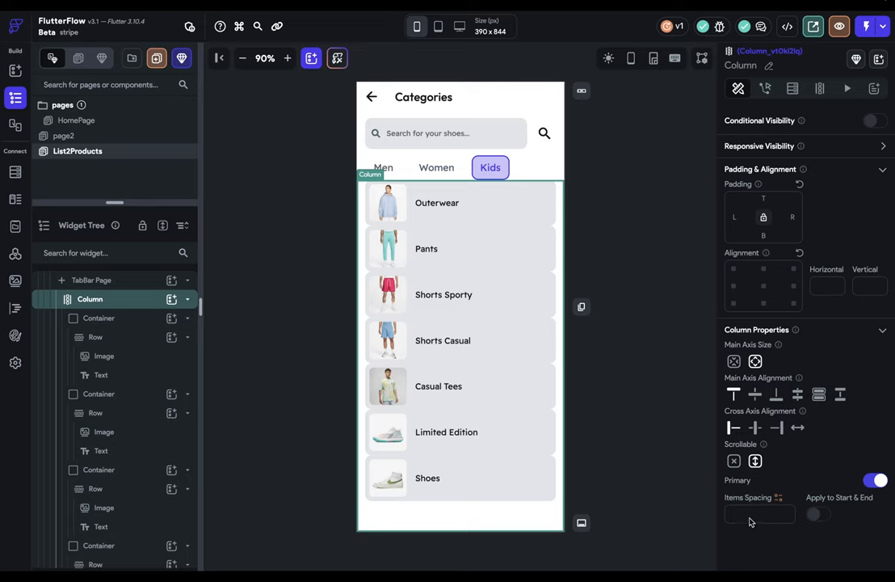
# - Enter 12 in the product Column's Items Spacing on List2Products
pyautogui.write('12')
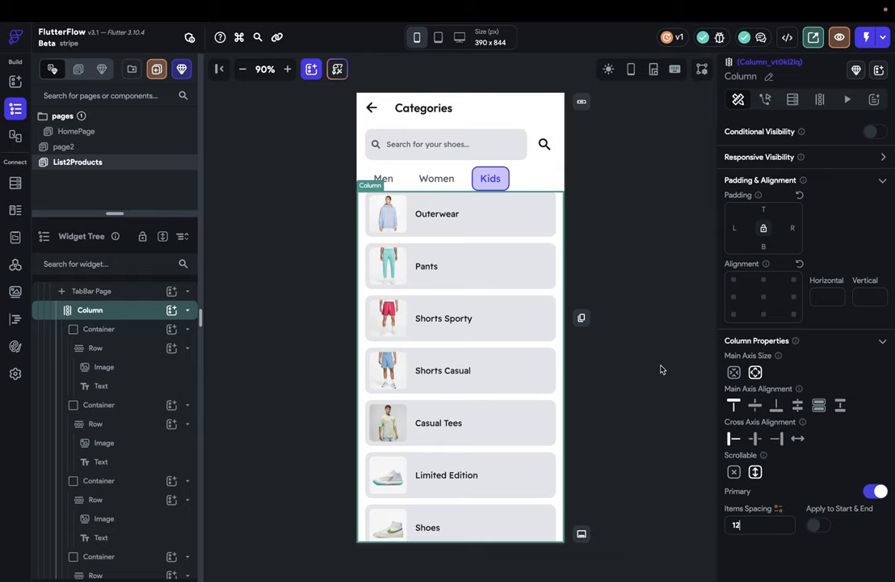
pyautogui.moveTo(502, 243)
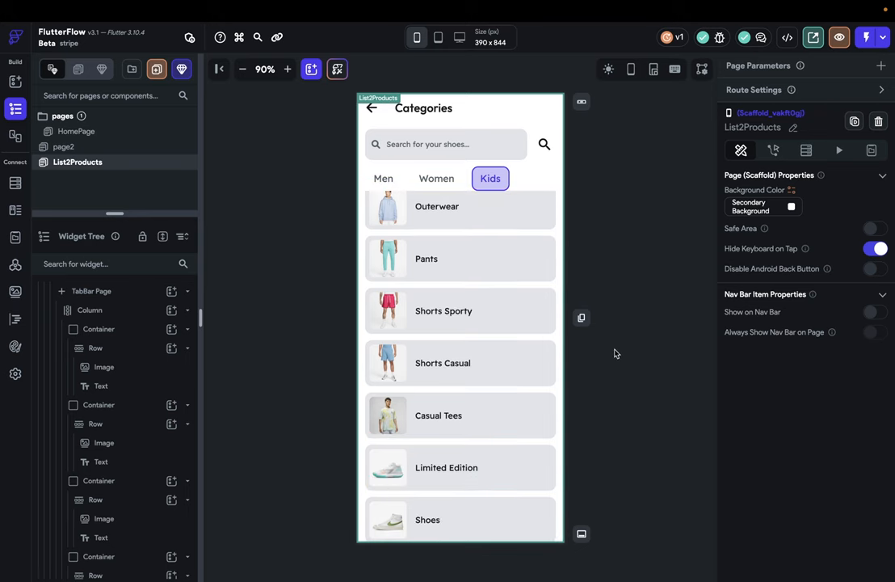
# - Switch on Apply to Start & End for the product Column's 12 spacing
pyautogui.click(90, 309)
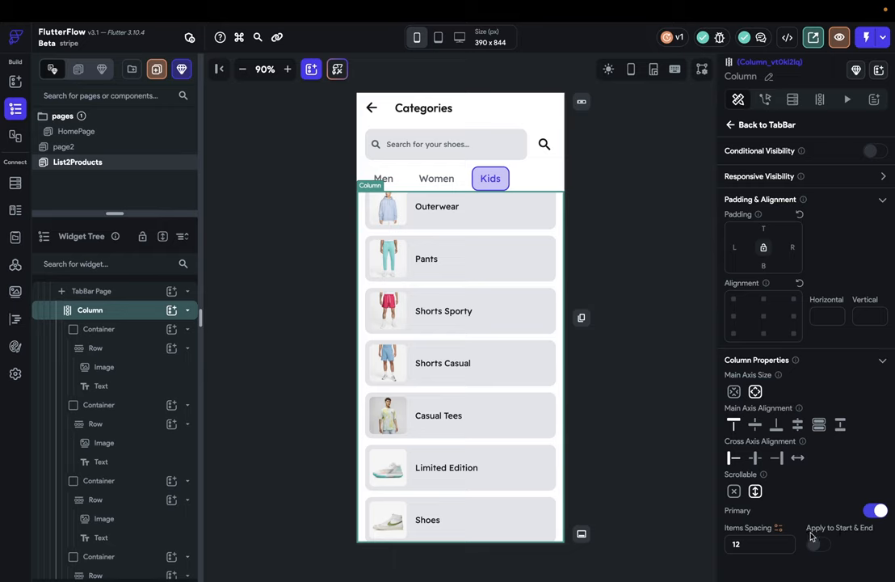
pyautogui.click(819, 544)
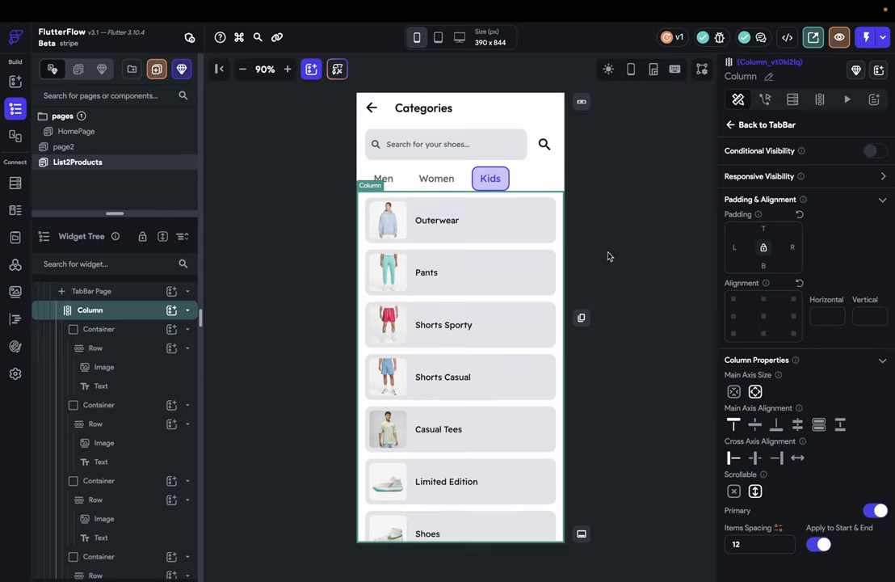
pyautogui.moveTo(590, 227)
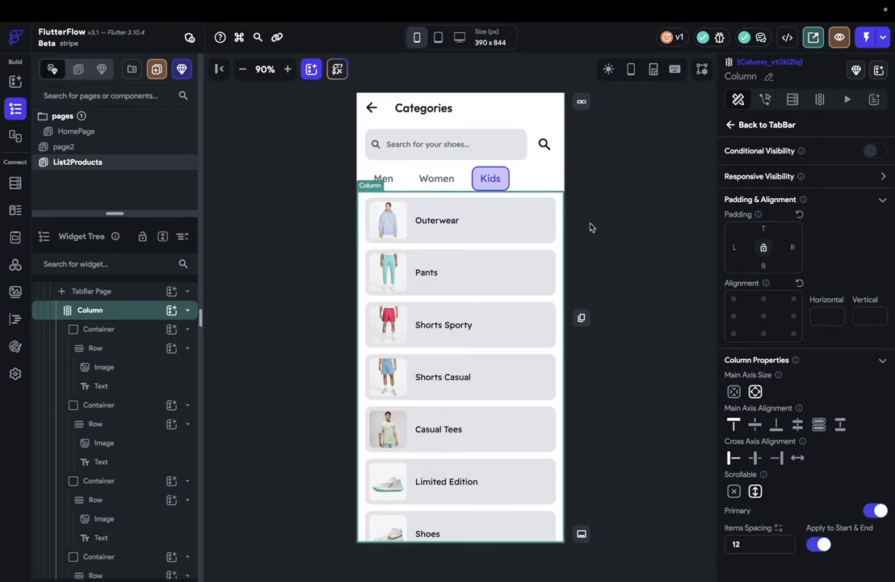
pyautogui.moveTo(684, 469)
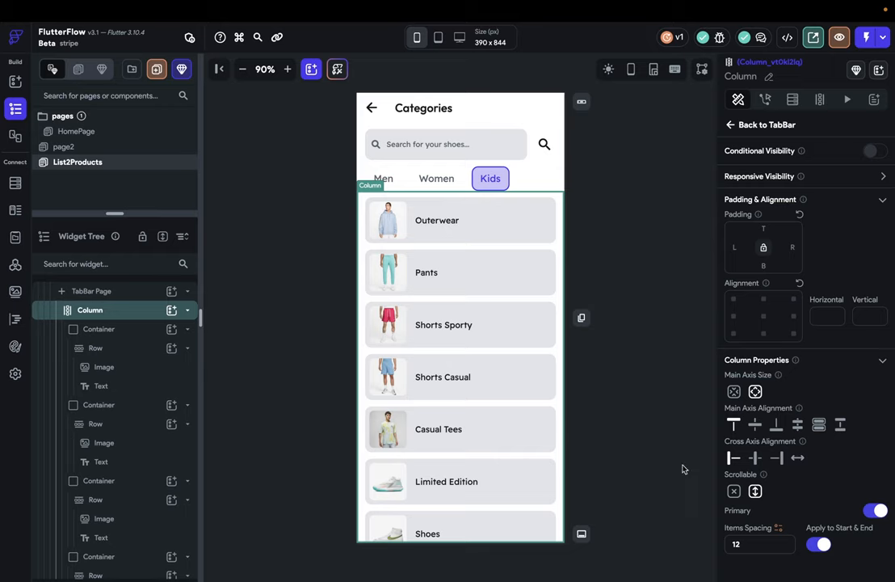
pyautogui.moveTo(779, 531)
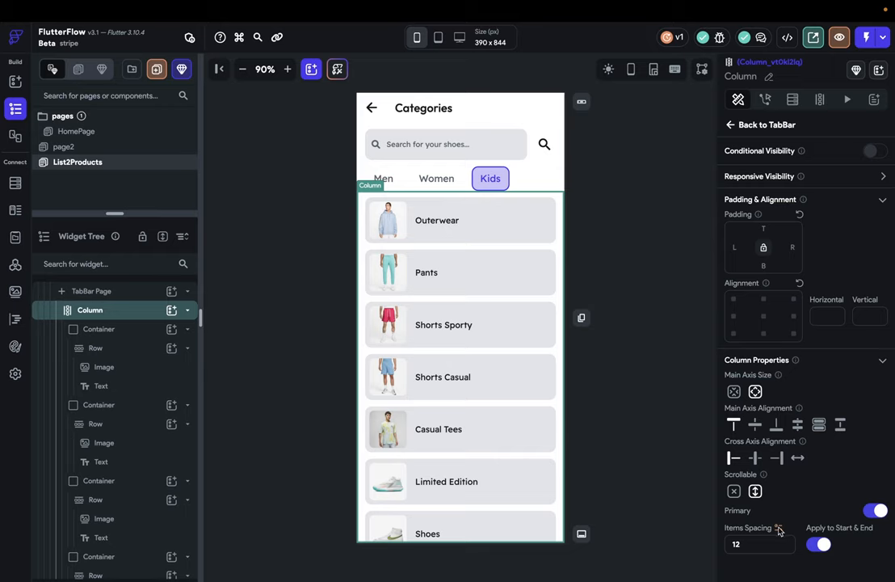